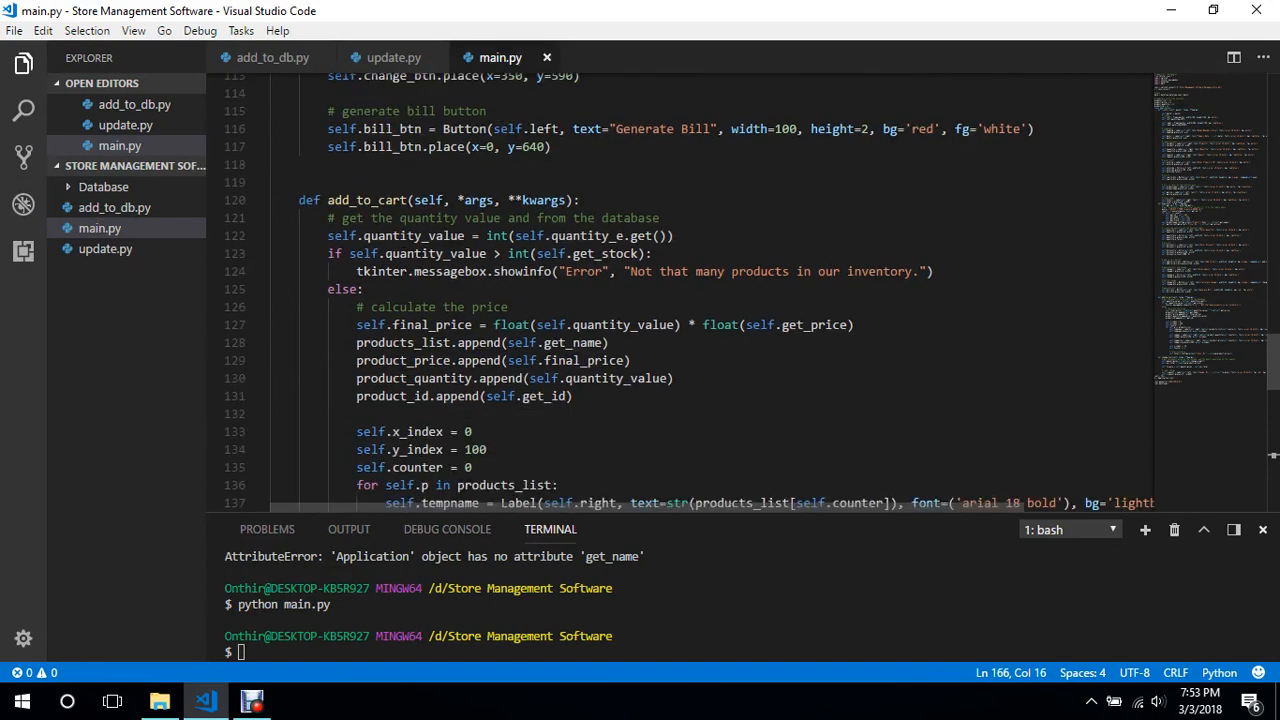
# Add a "# delete" comment below the total_l.configure line at the end of add_to_cart.
pyautogui.scroll(-3)
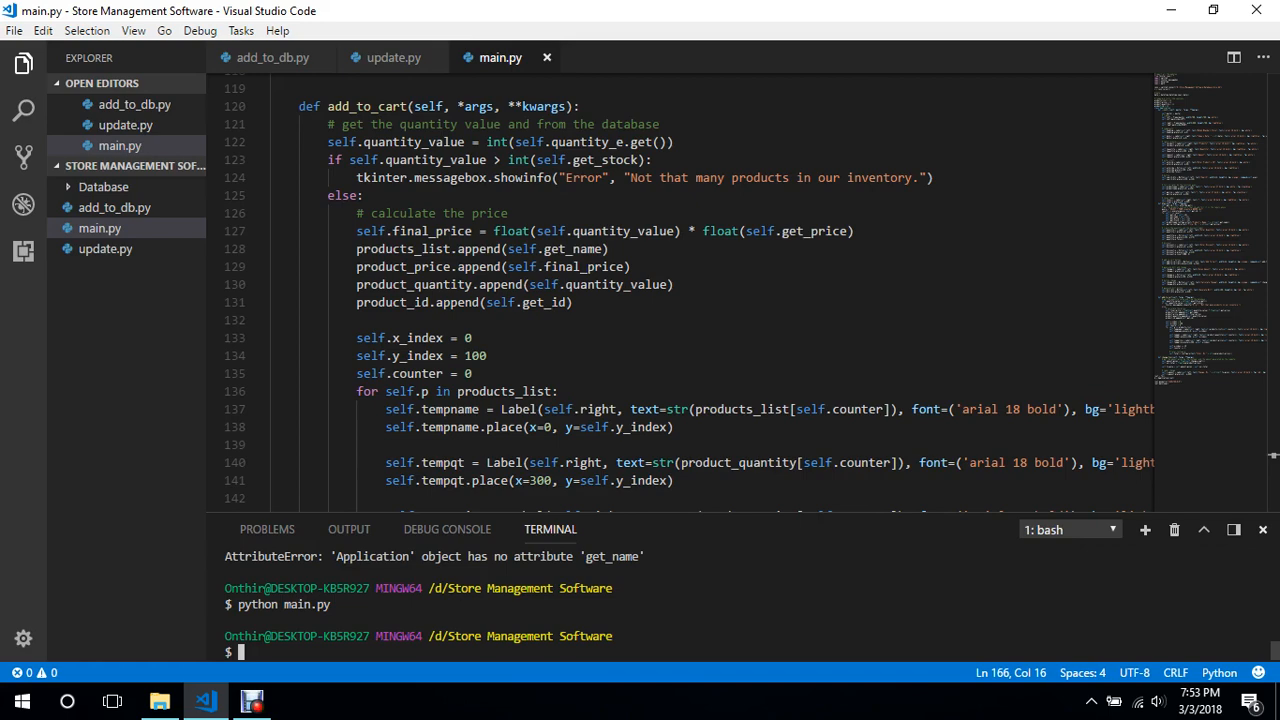
pyautogui.scroll(-3)
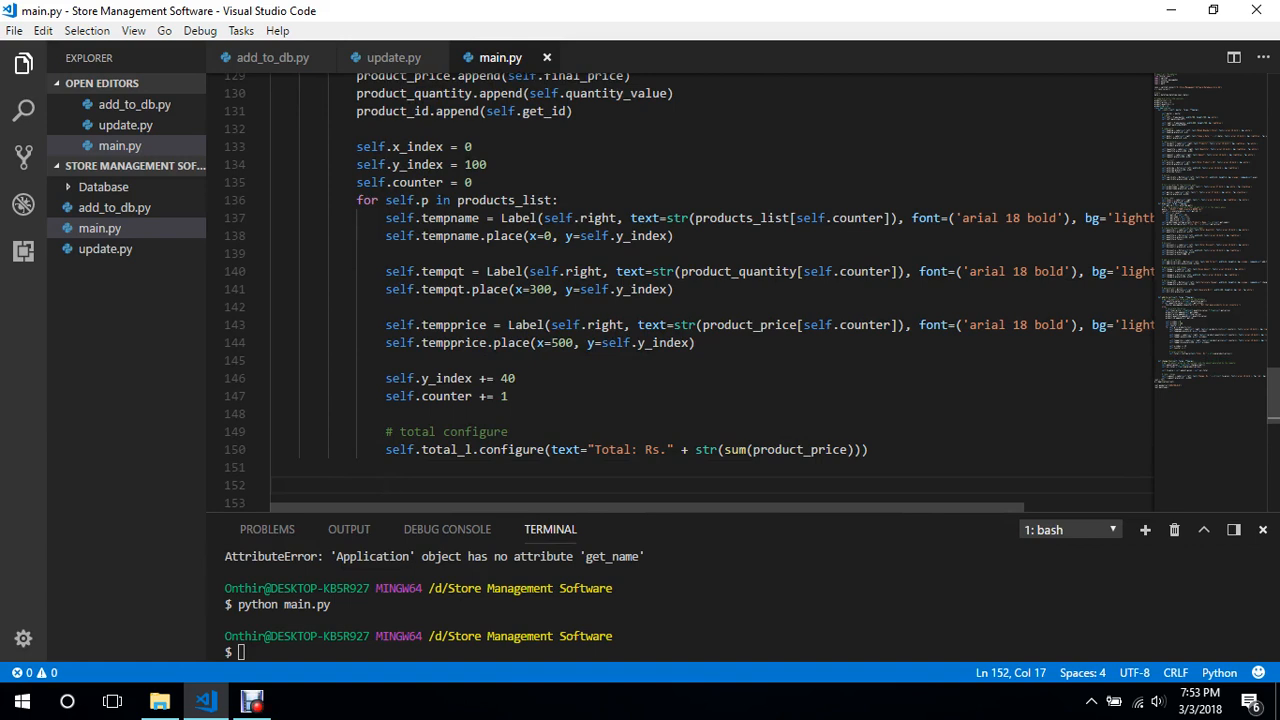
pyautogui.write('#')
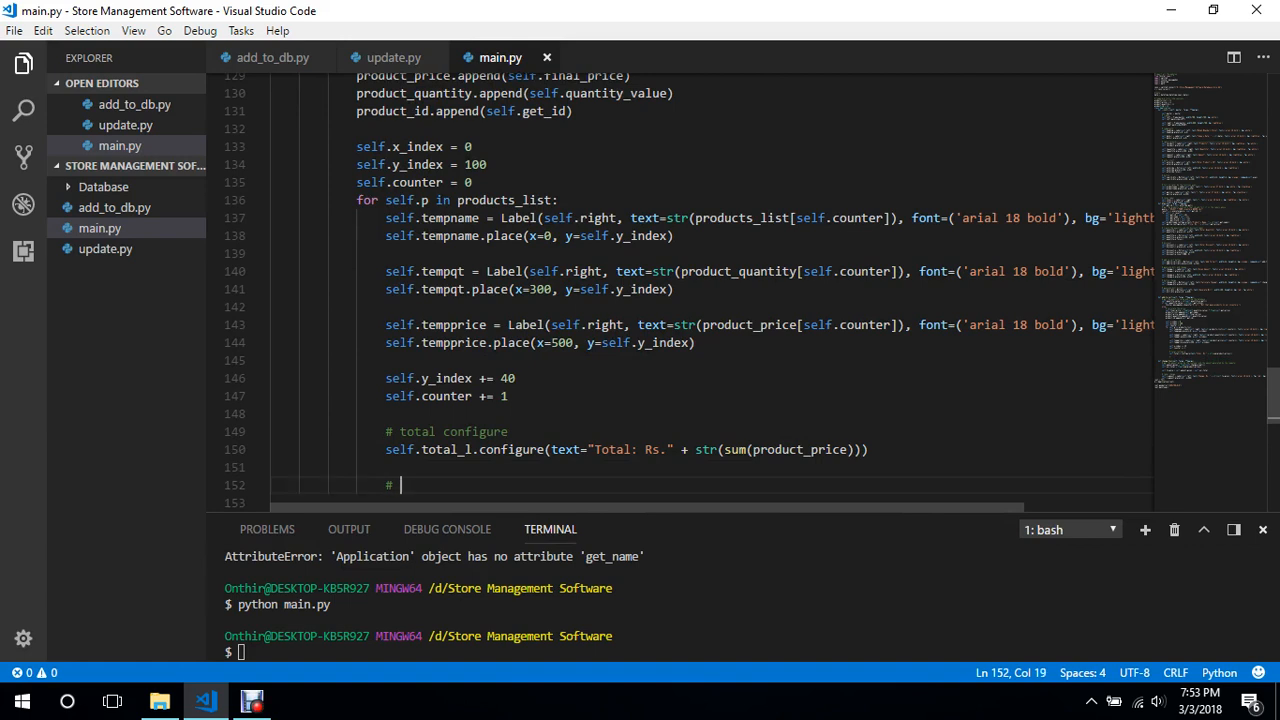
pyautogui.write('delete')
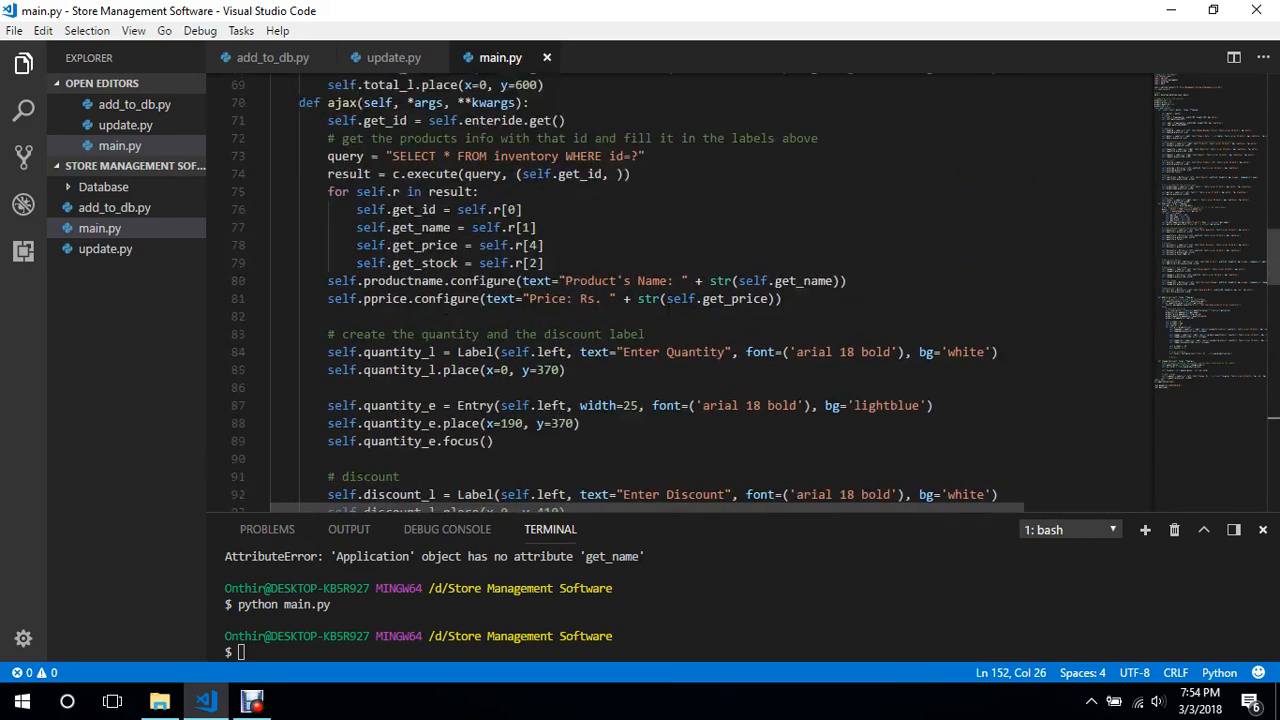
pyautogui.scroll(-3)
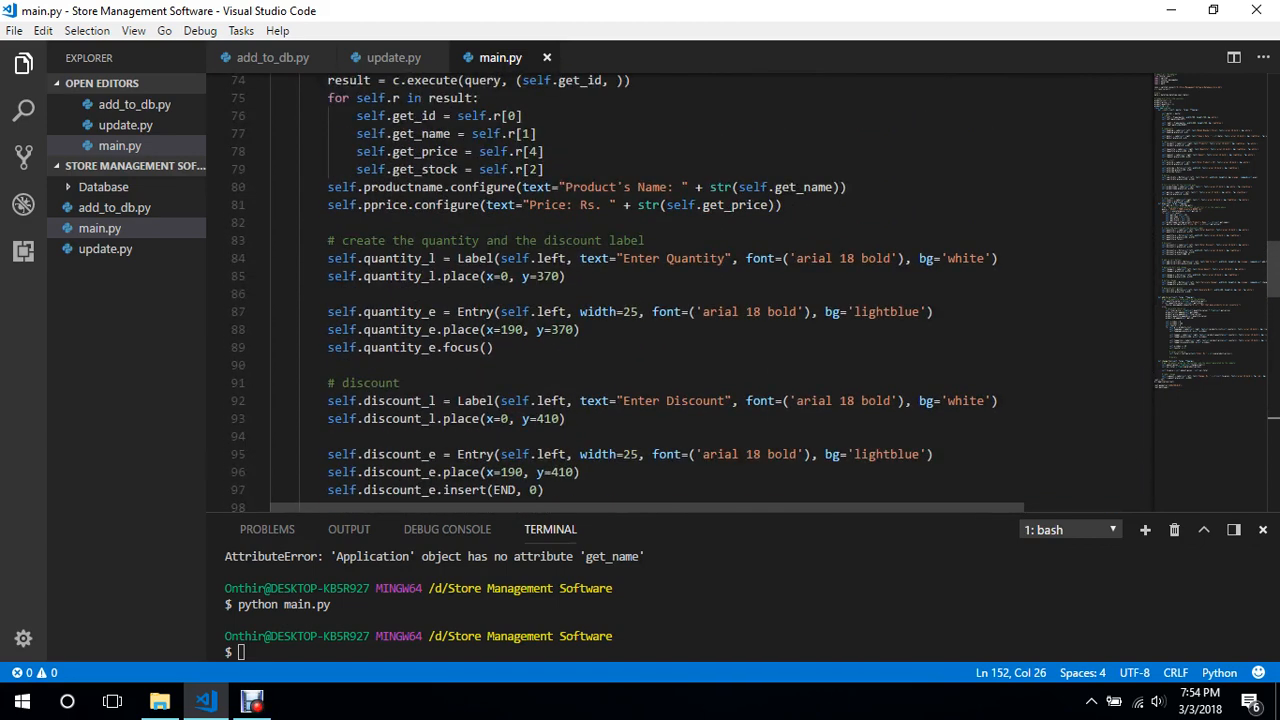
pyautogui.scroll(-3)
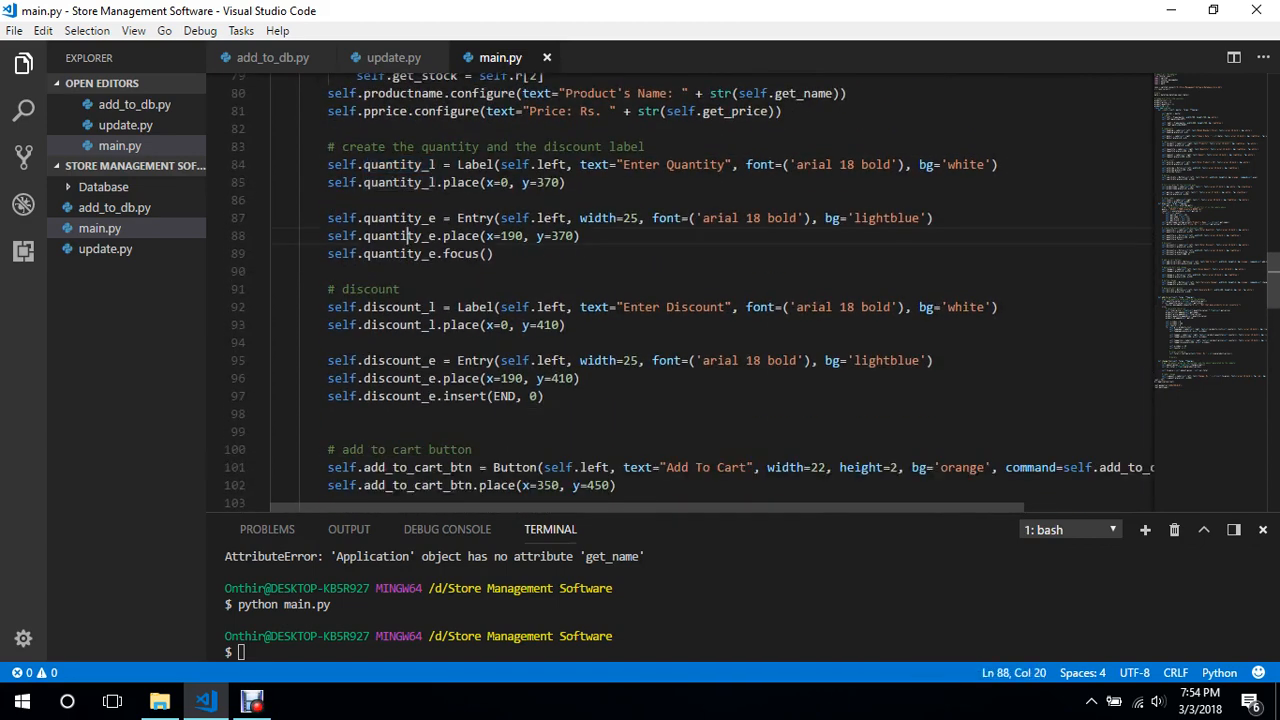
pyautogui.scroll(-3)
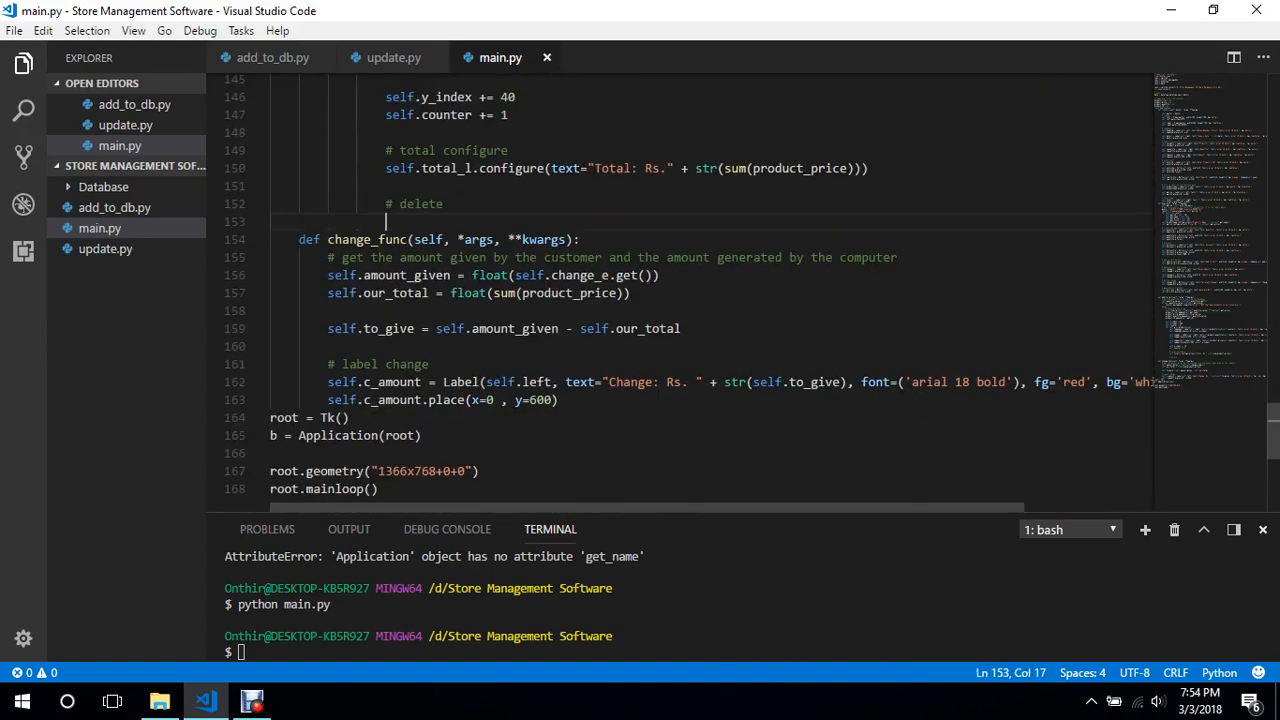
# Write place_forget() calls hiding the quantity_l label and quantity_e entry.
pyautogui.write('self.quantity_l')
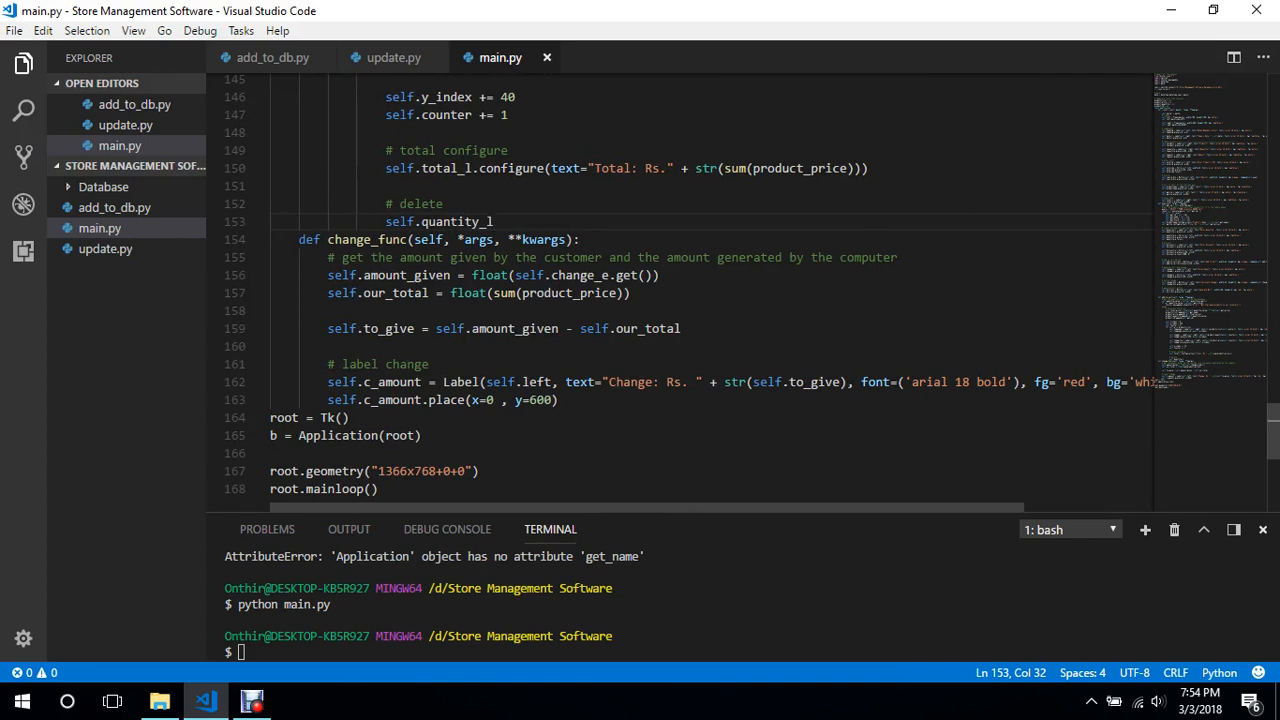
pyautogui.write('.')
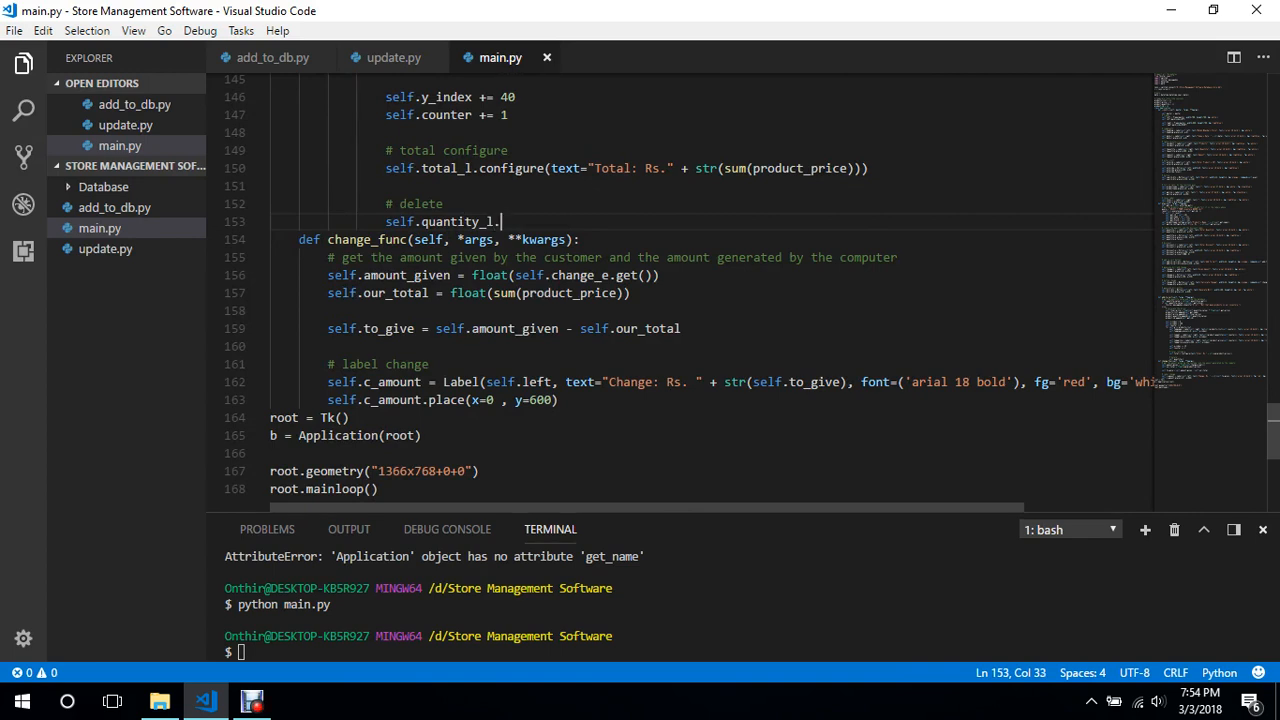
pyautogui.write('place')
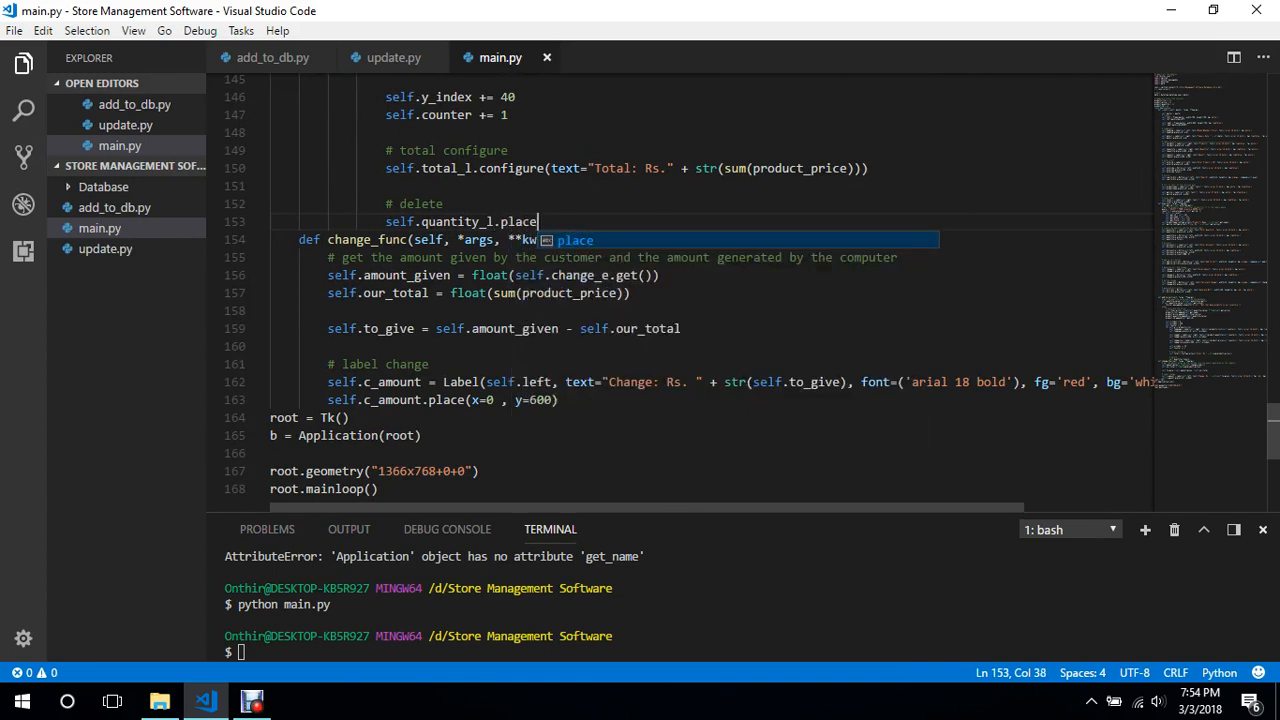
pyautogui.write('_forget')
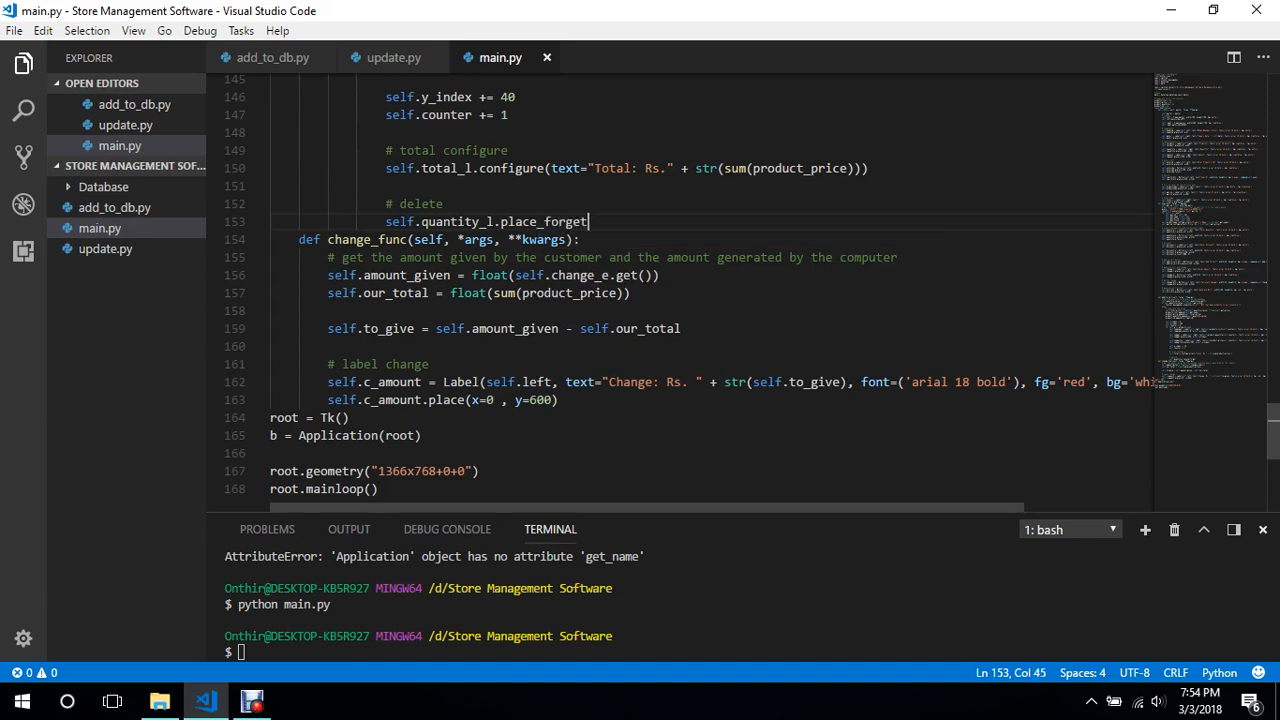
pyautogui.write('()')
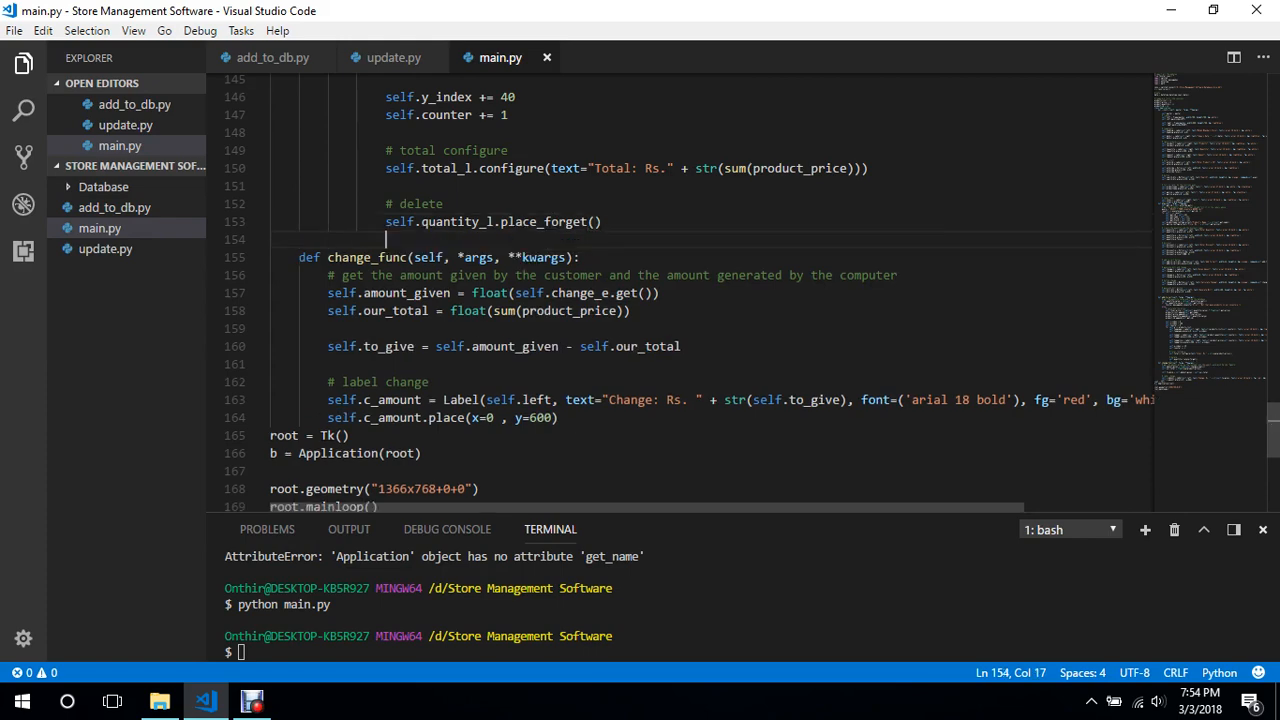
pyautogui.write('self.c')
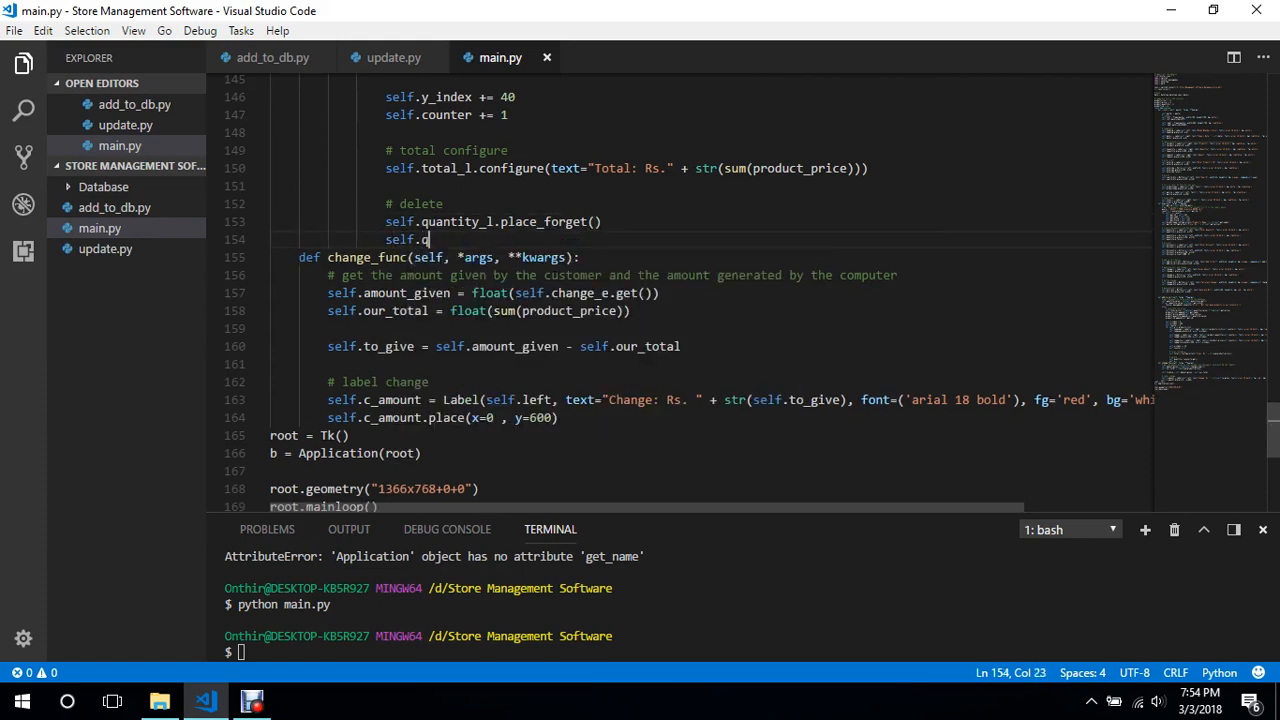
pyautogui.write('quantity_e')
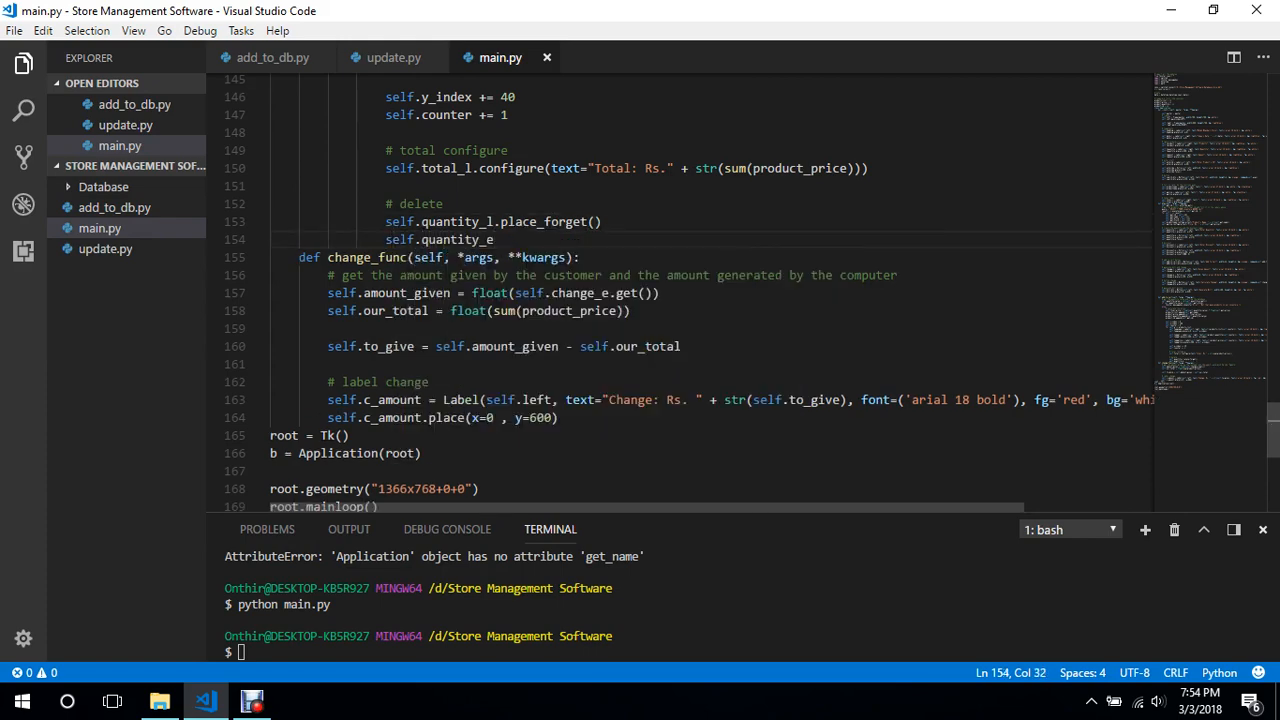
pyautogui.write('.place_forget(')
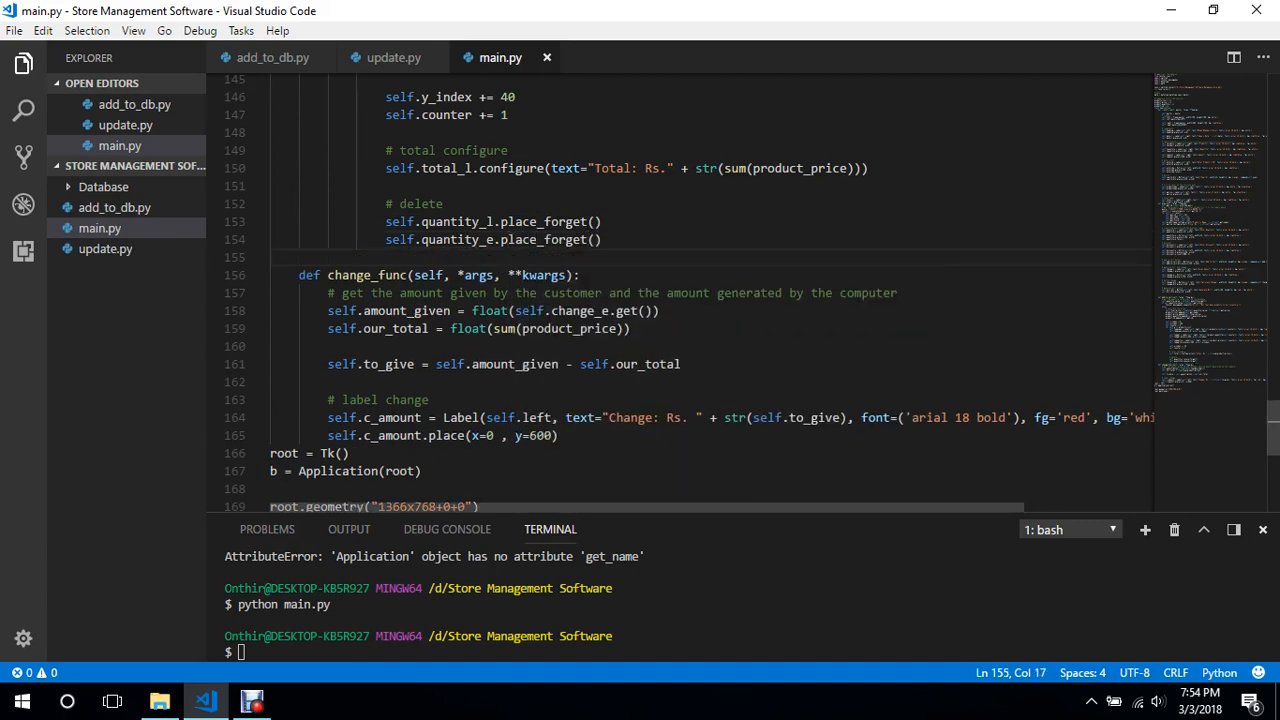
# Write place_forget() calls hiding discount_l and discount_e, then begin a self.change_l line.
pyautogui.write('self.')
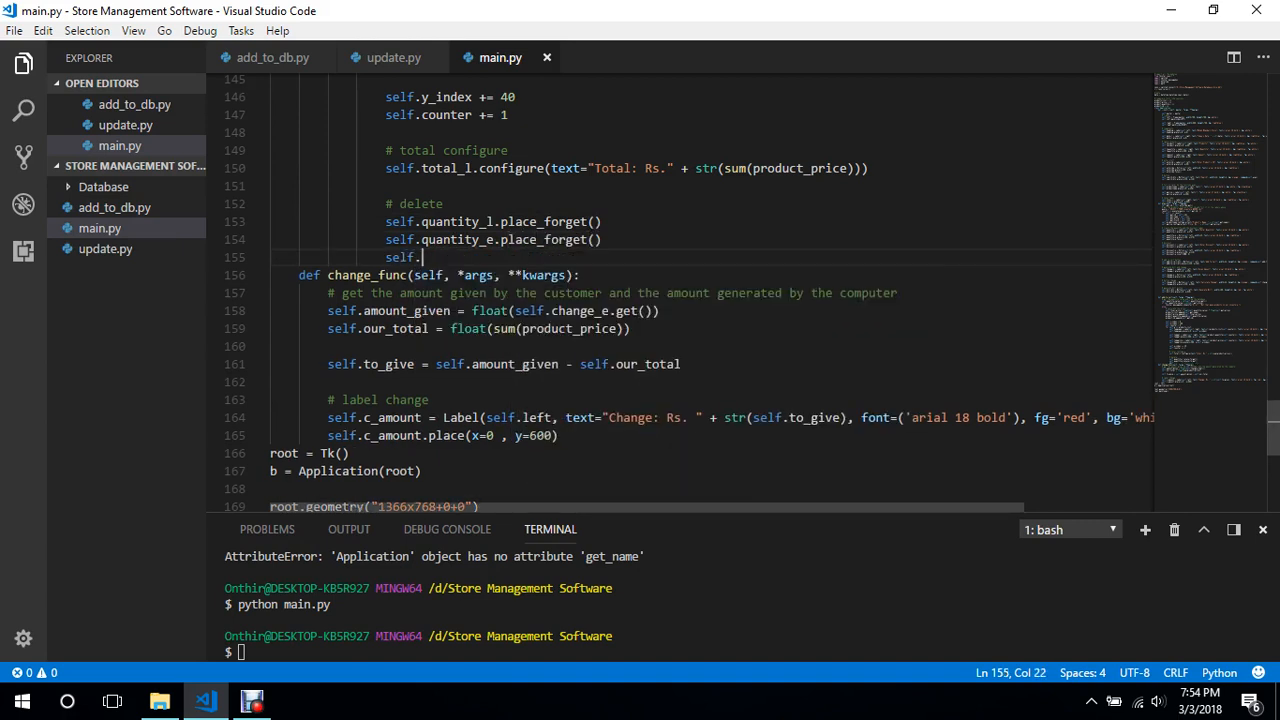
pyautogui.write('qna')
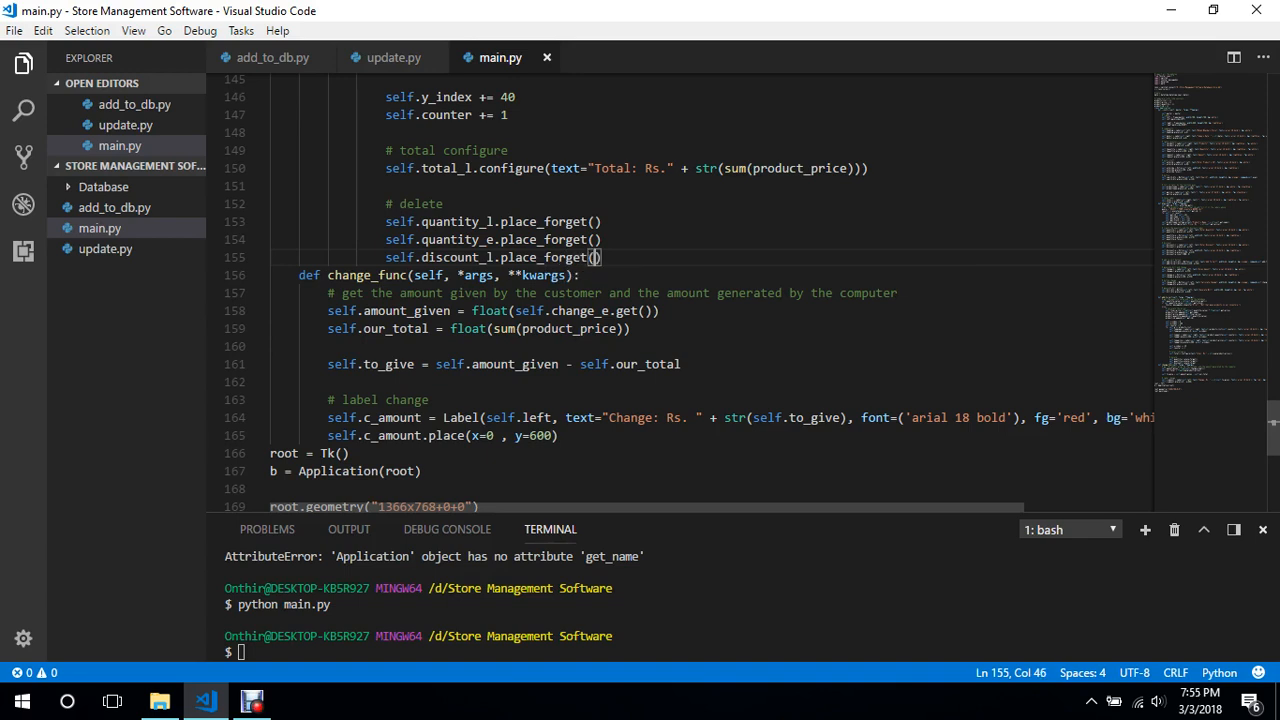
pyautogui.write('self.')
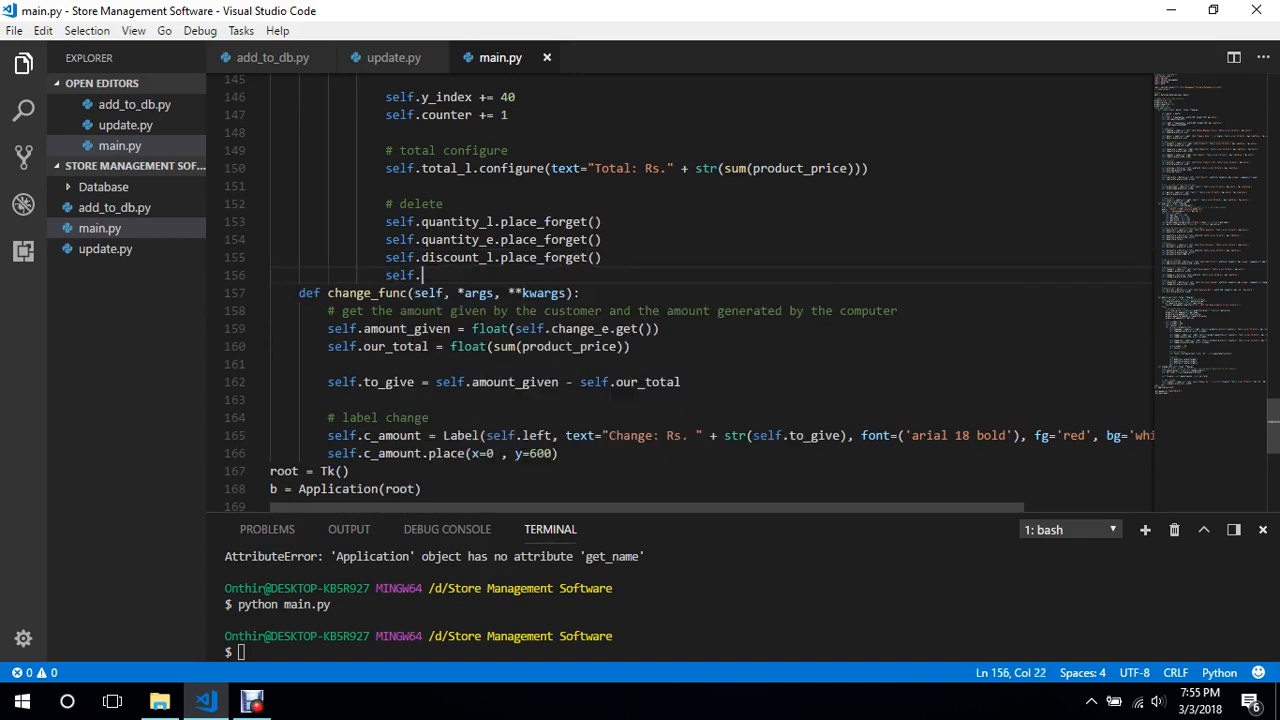
pyautogui.write('discount_e')
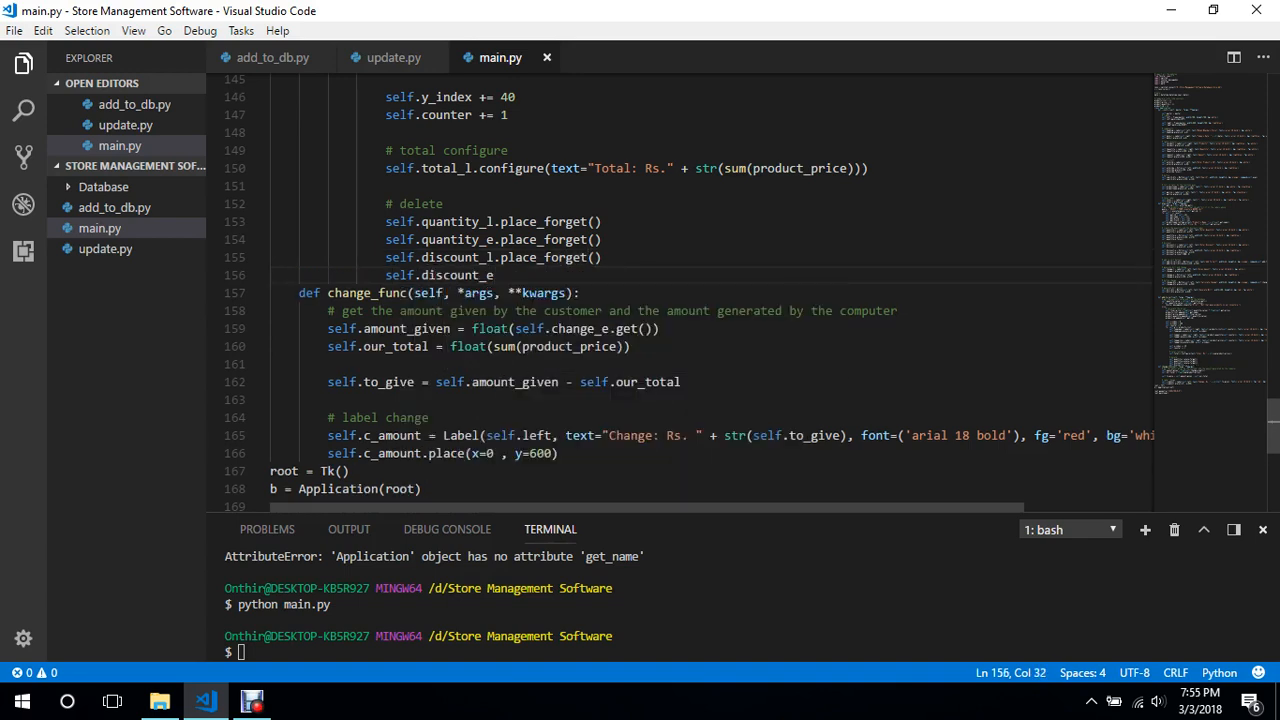
pyautogui.write('.place')
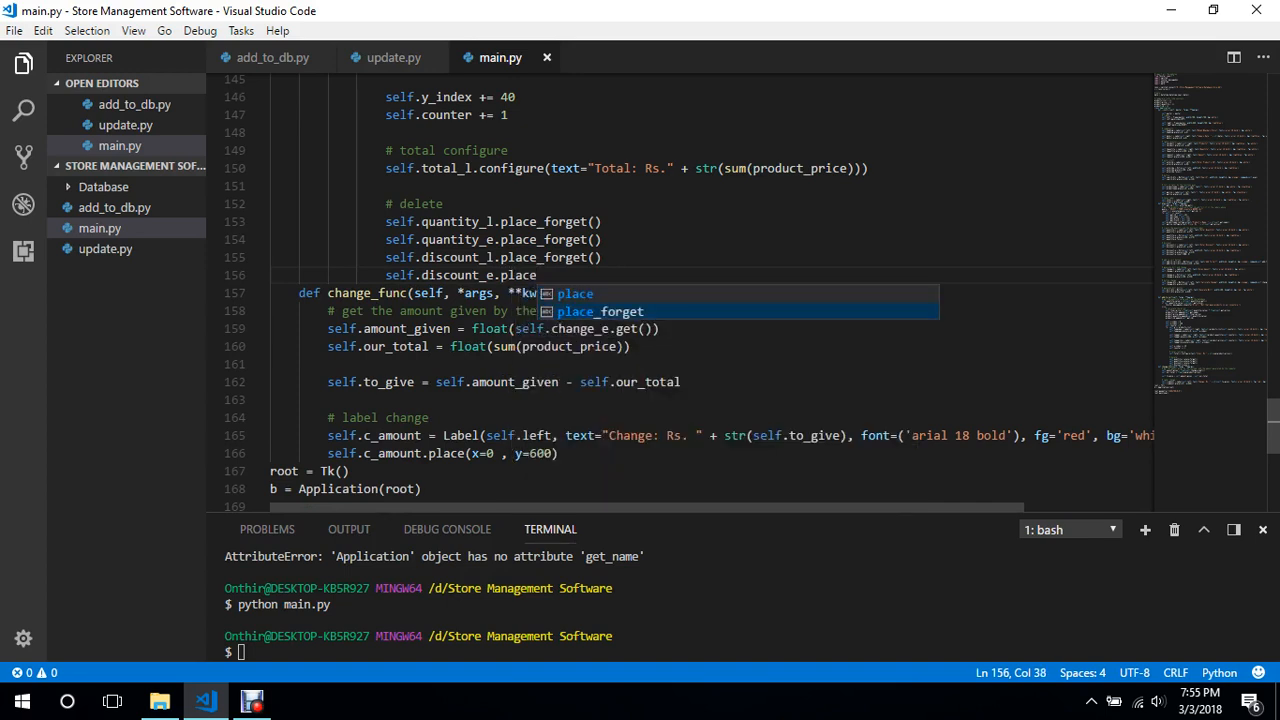
pyautogui.write('se')
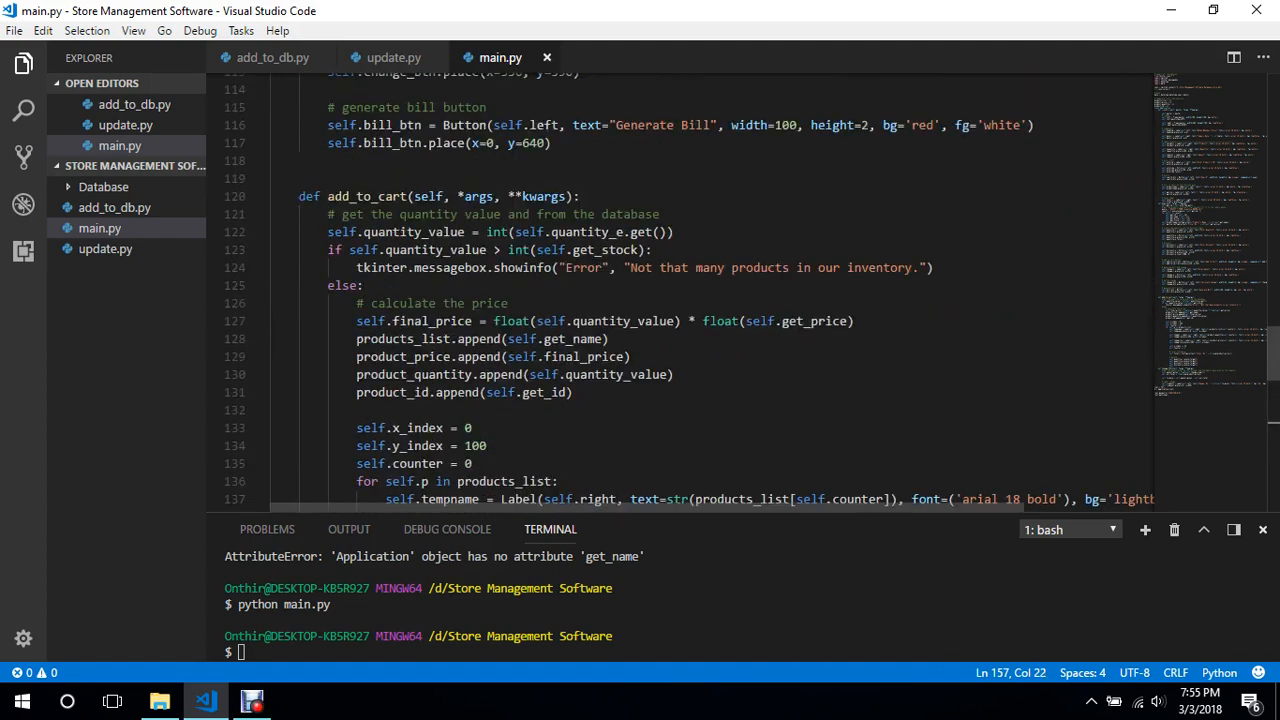
pyautogui.scroll(-3)
pyautogui.write('change_l.')
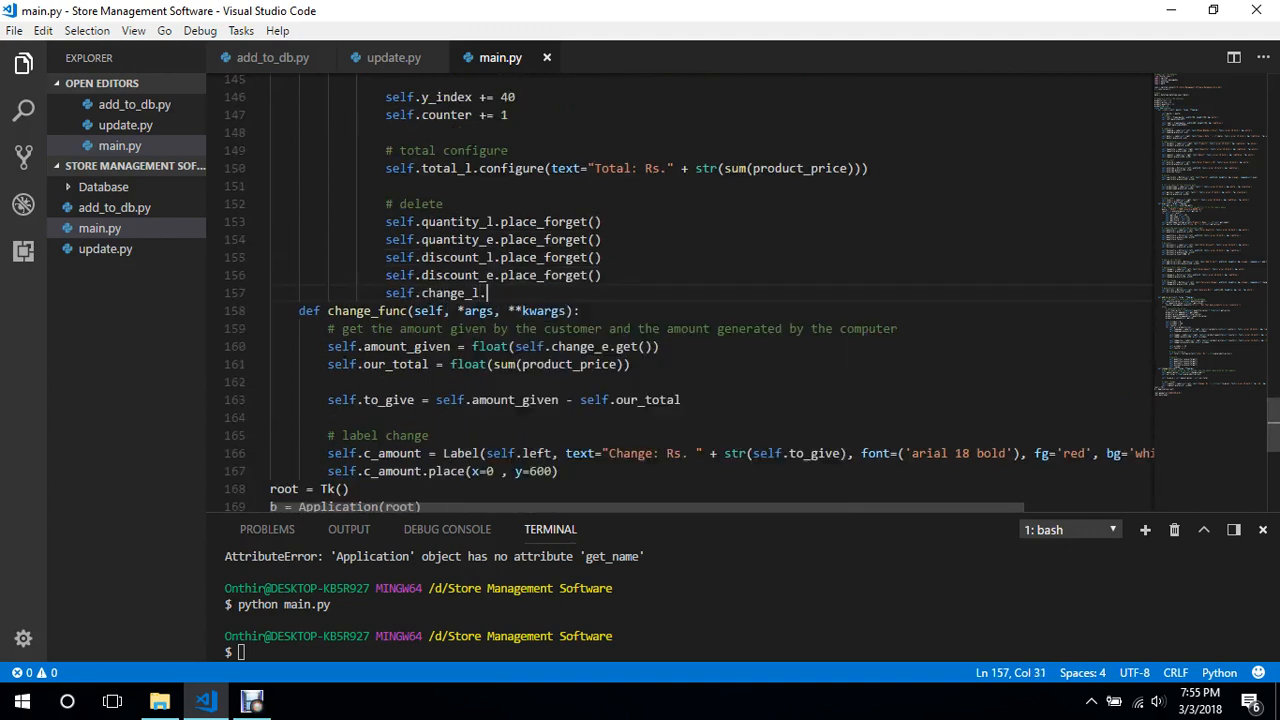
# Finish the change_l place_forget() call, run the app and add Kitkat quantity 2 to the cart.
pyautogui.write('place_forget')
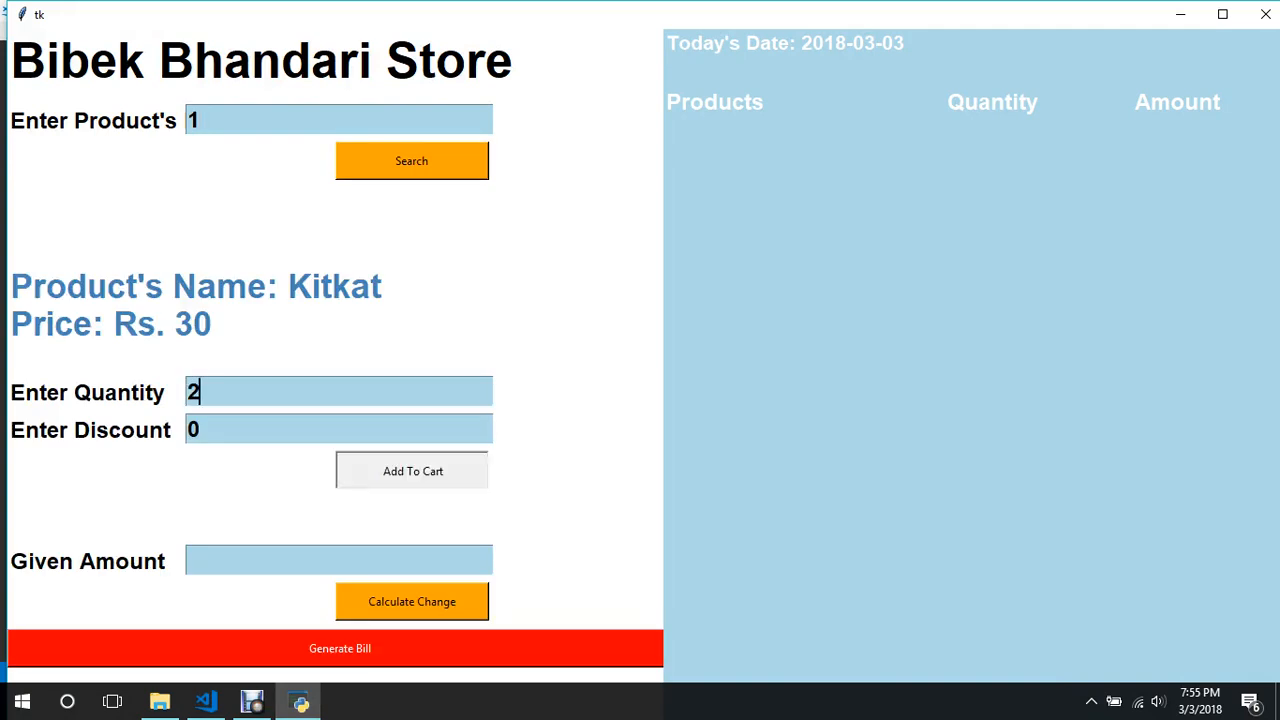
pyautogui.click(412, 470)
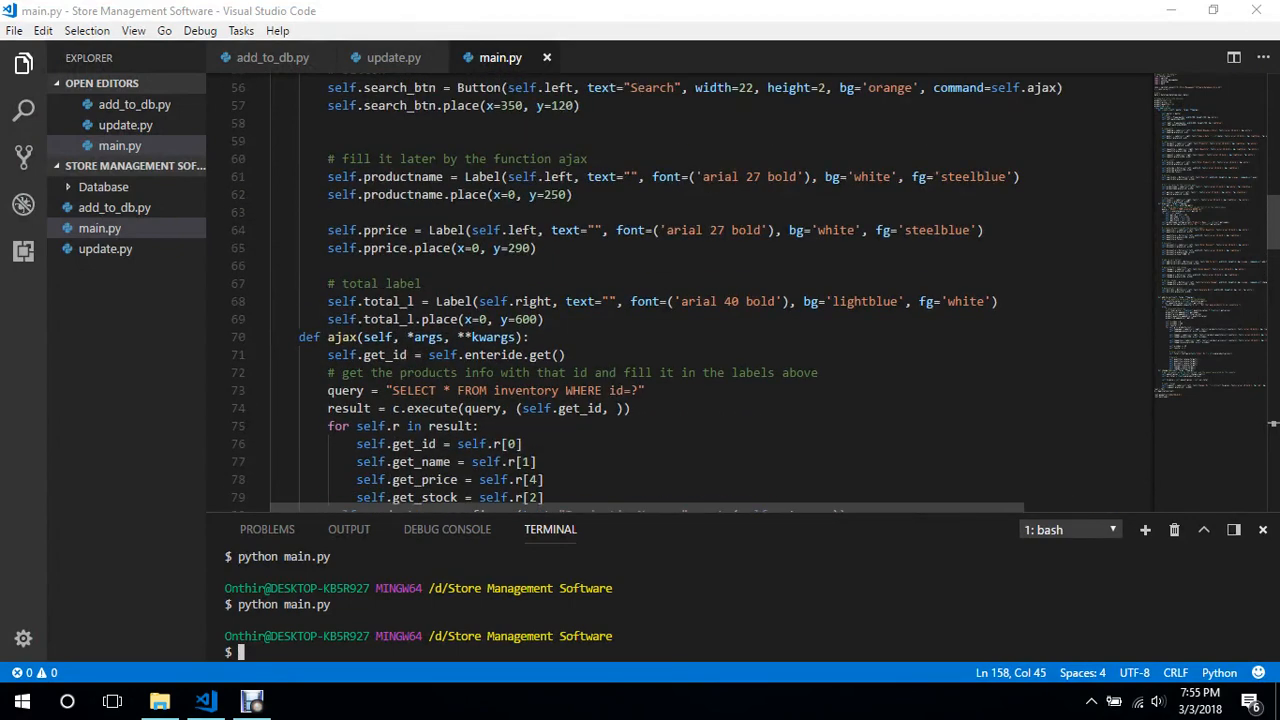
# Add self.productname.configure(text="") to blank the product name label after adding to cart.
pyautogui.doubleClick(404, 176)
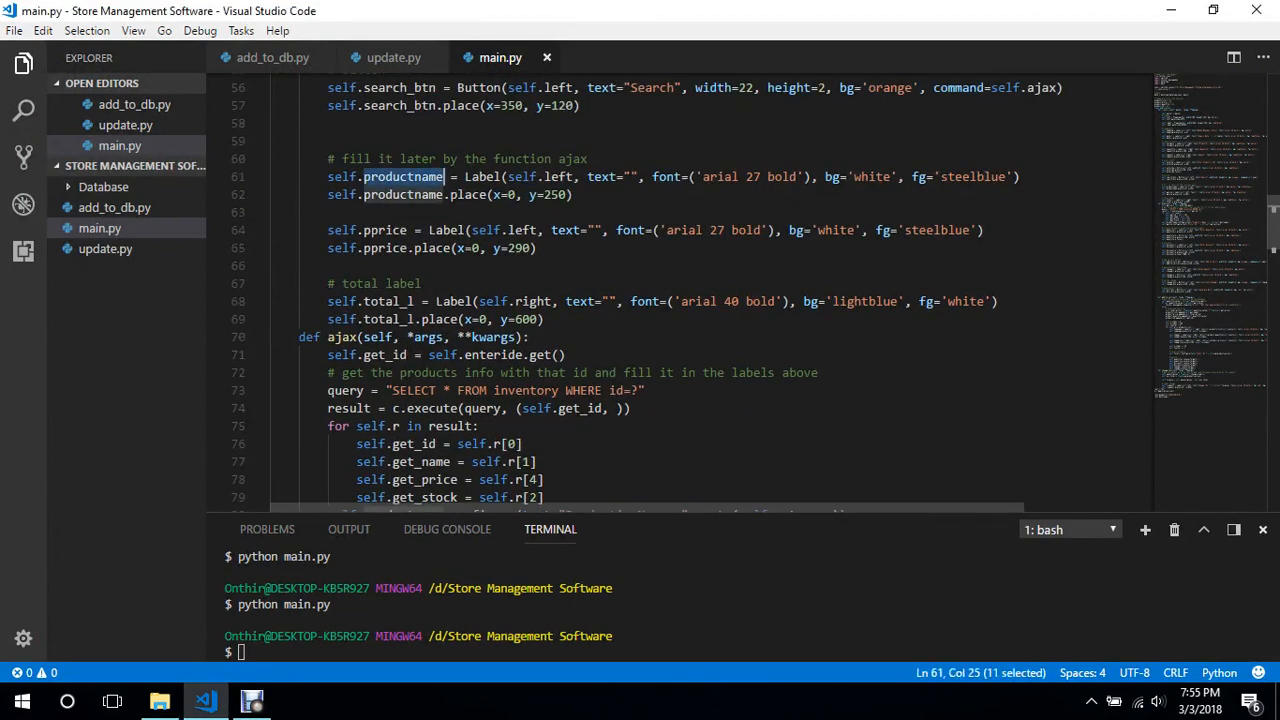
pyautogui.scroll(-3)
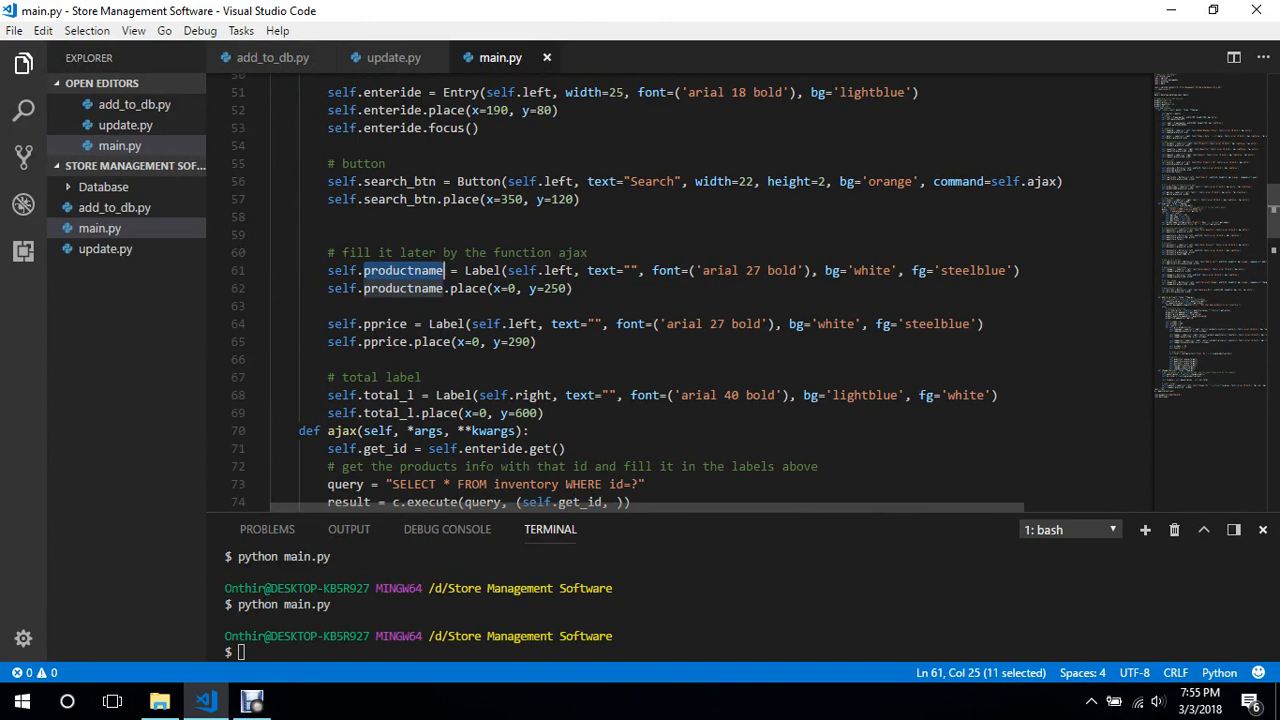
pyautogui.scroll(-3)
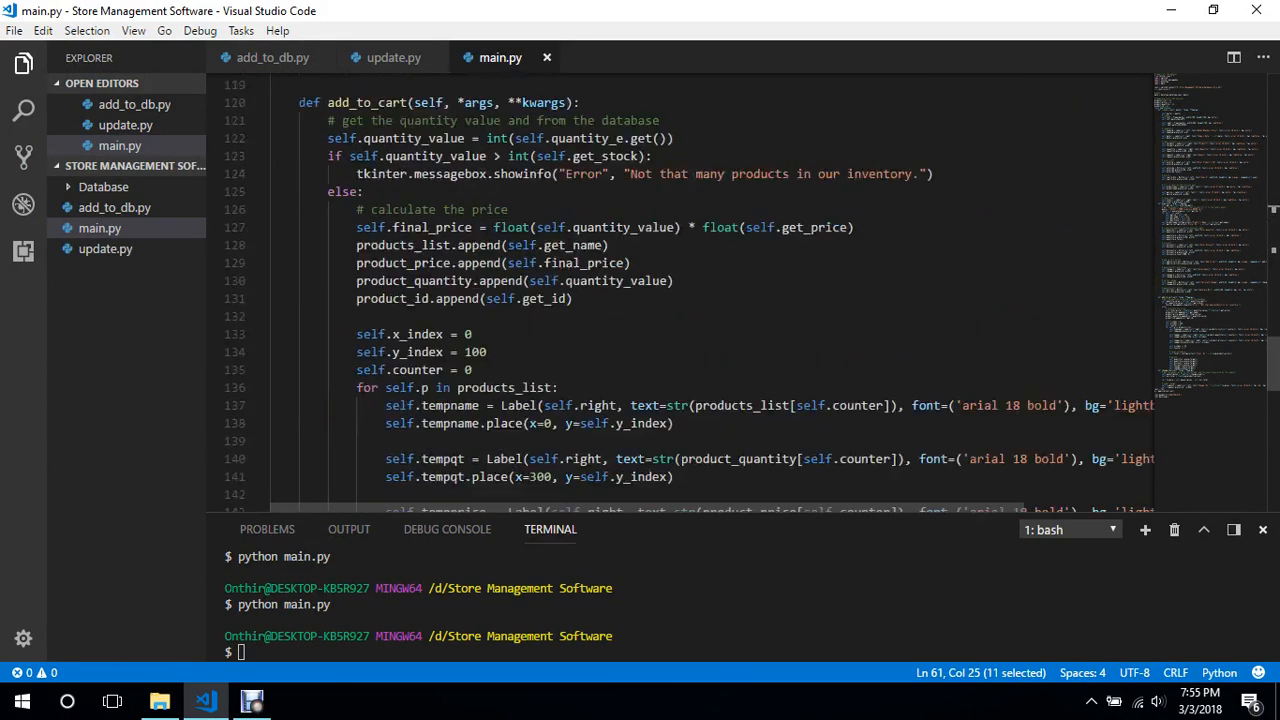
pyautogui.scroll(-3)
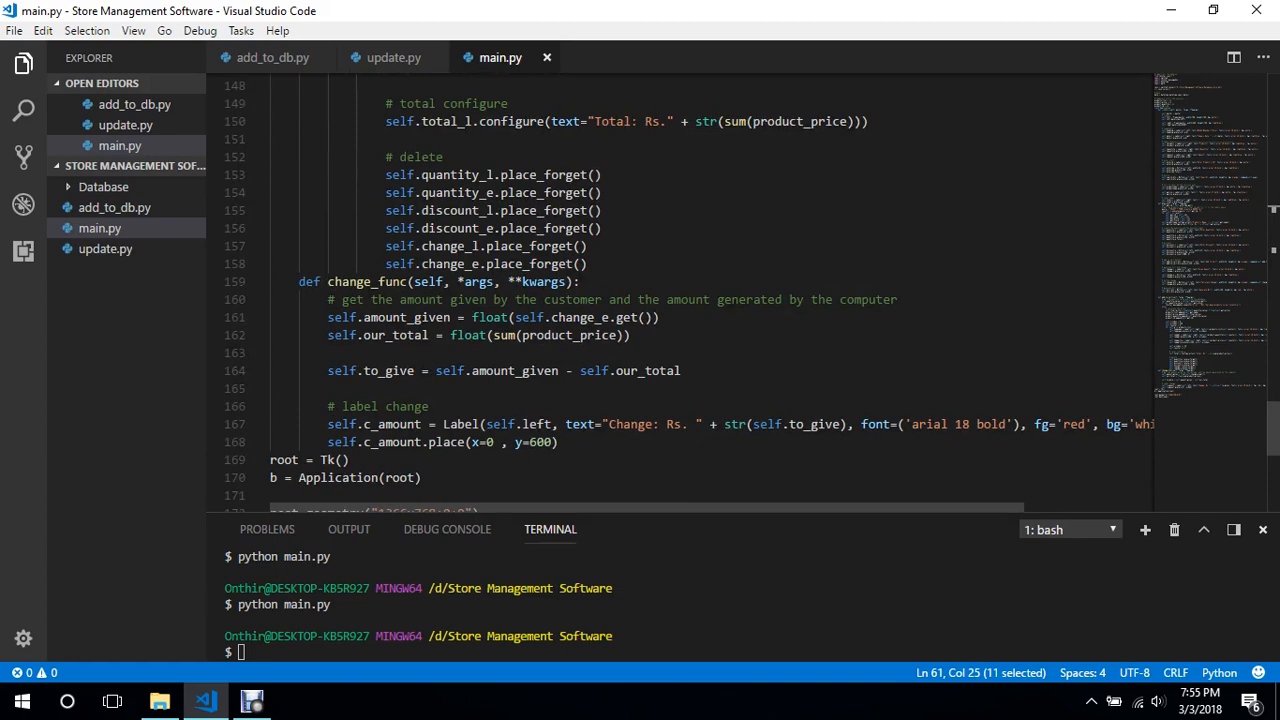
pyautogui.write('self.productname.')
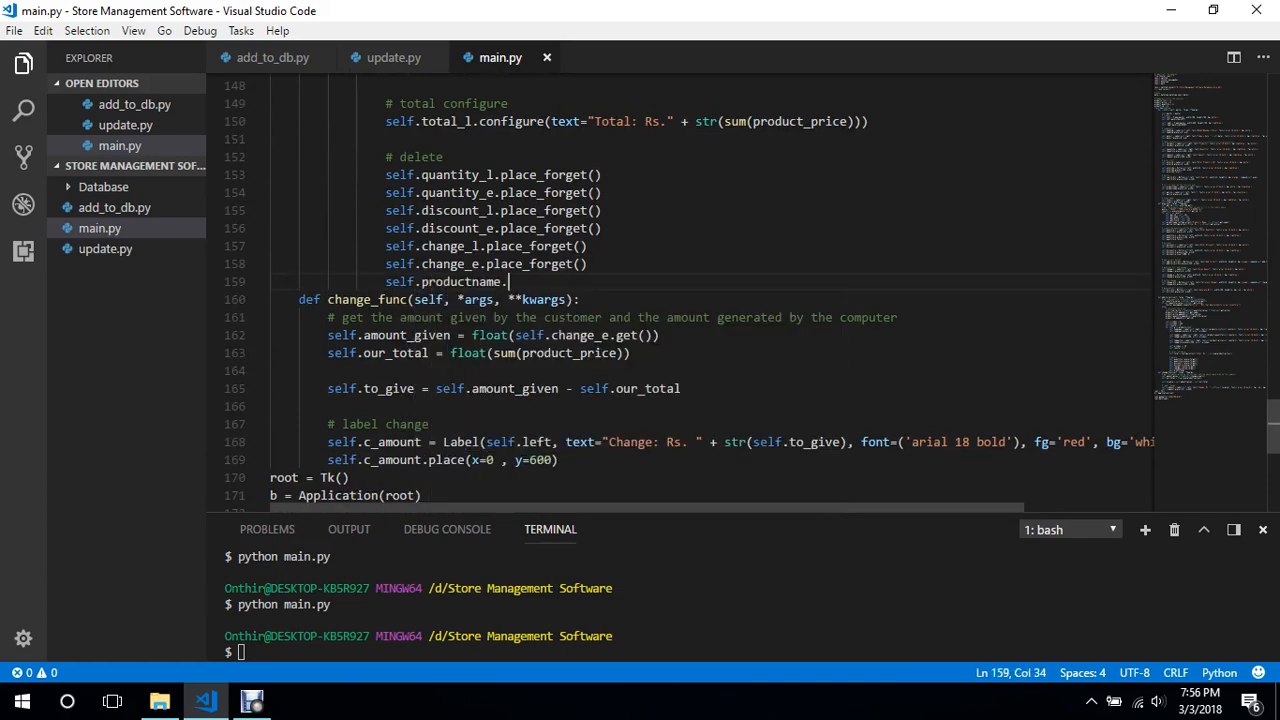
pyautogui.write('configure')
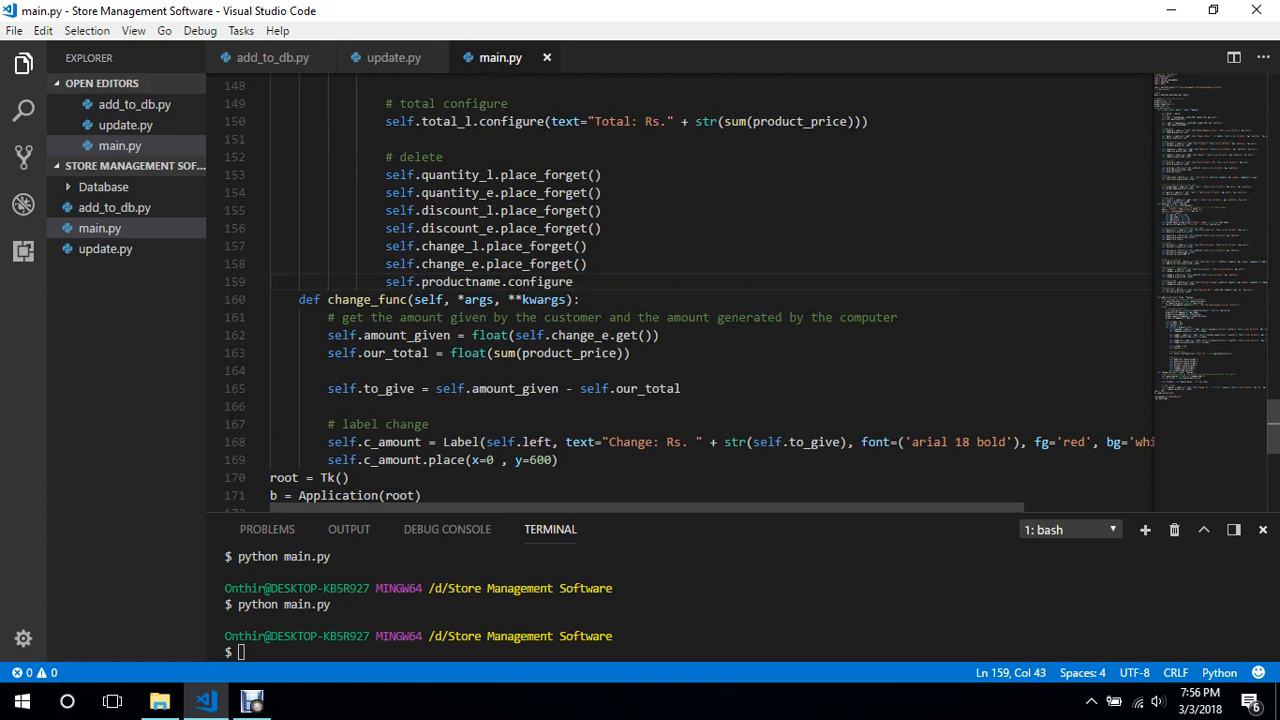
pyautogui.write('(text="")')
pyautogui.write('self.')
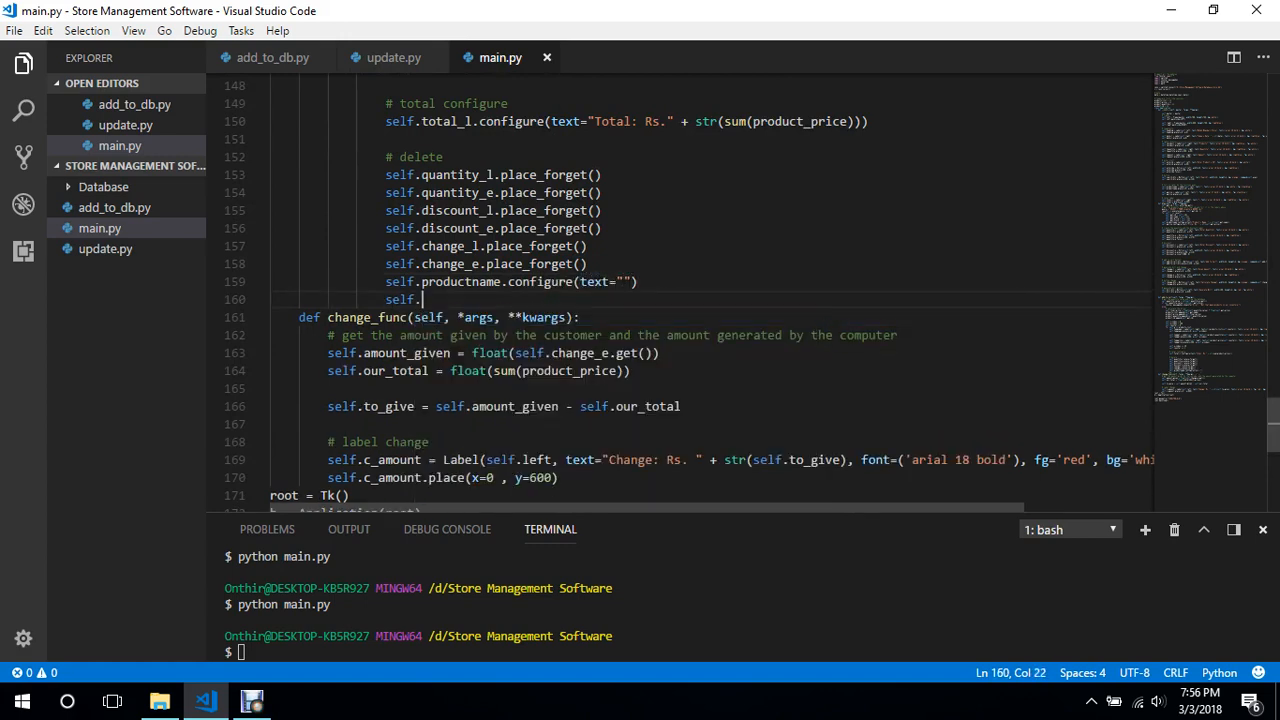
# Add self.pprice.configure(text="") and self.add_to_cart_btn.destroy() to the section.
pyautogui.write('pprice')
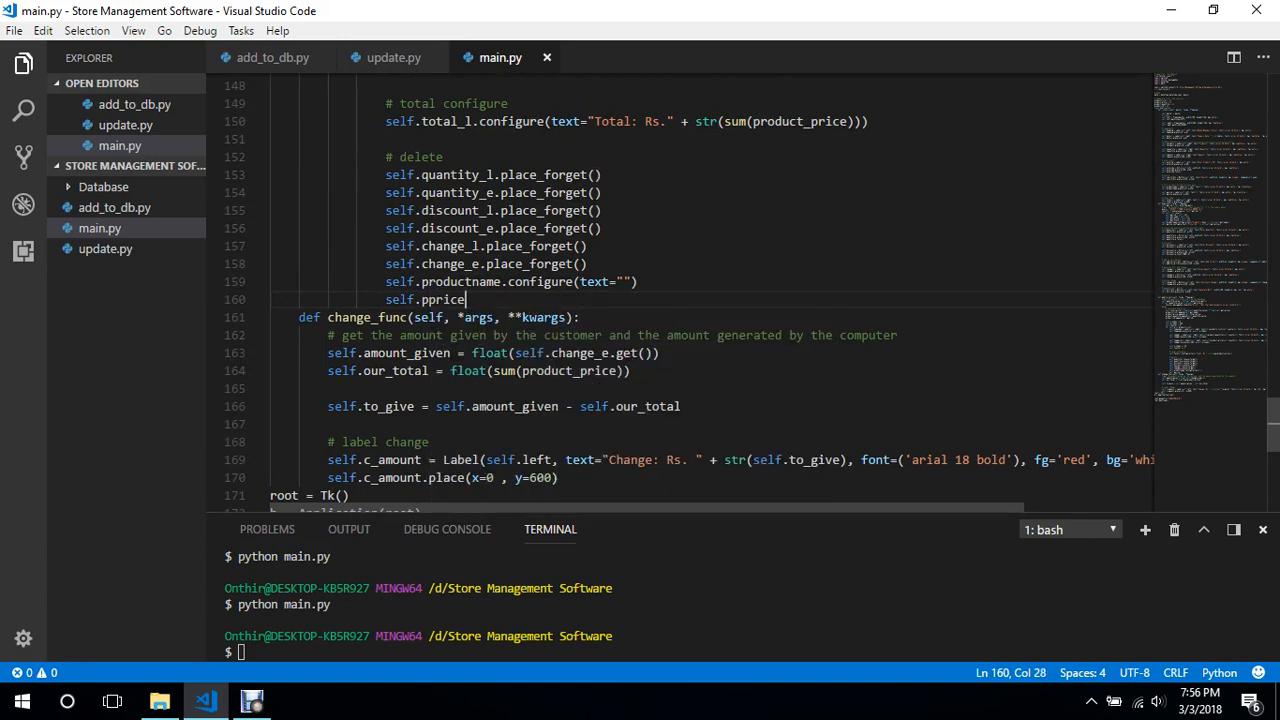
pyautogui.write('.configure')
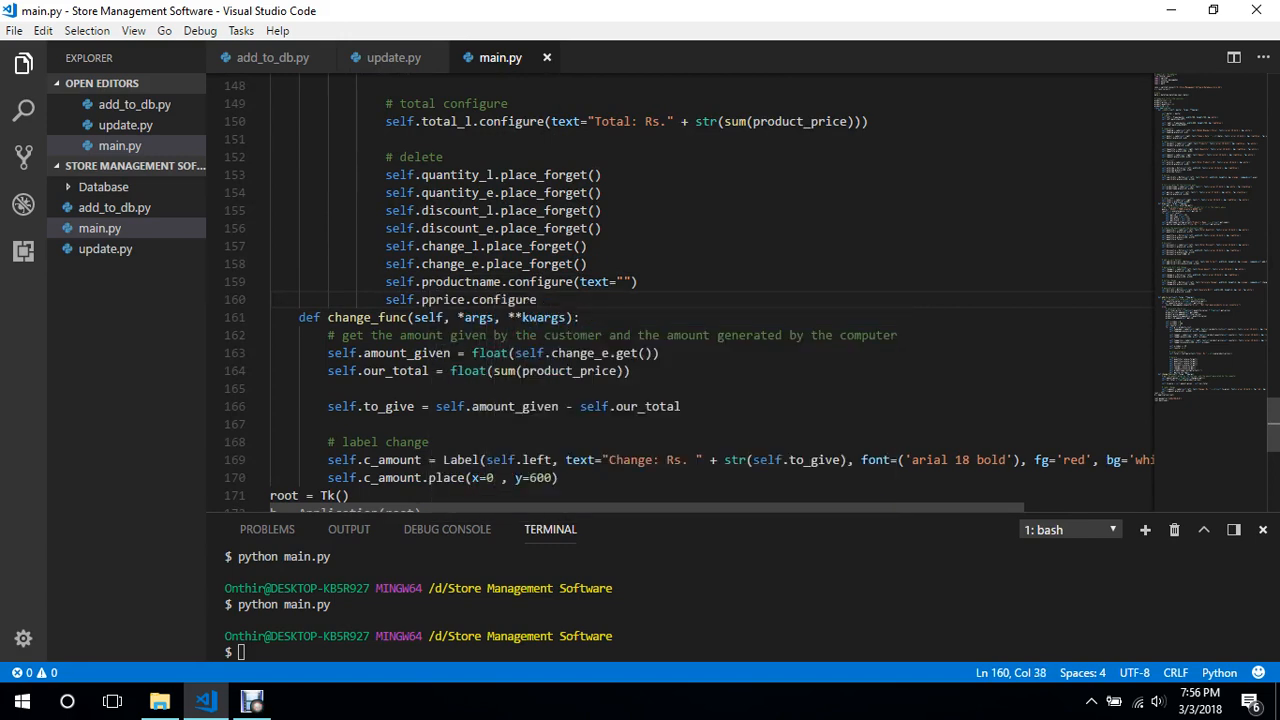
pyautogui.write('(tet')
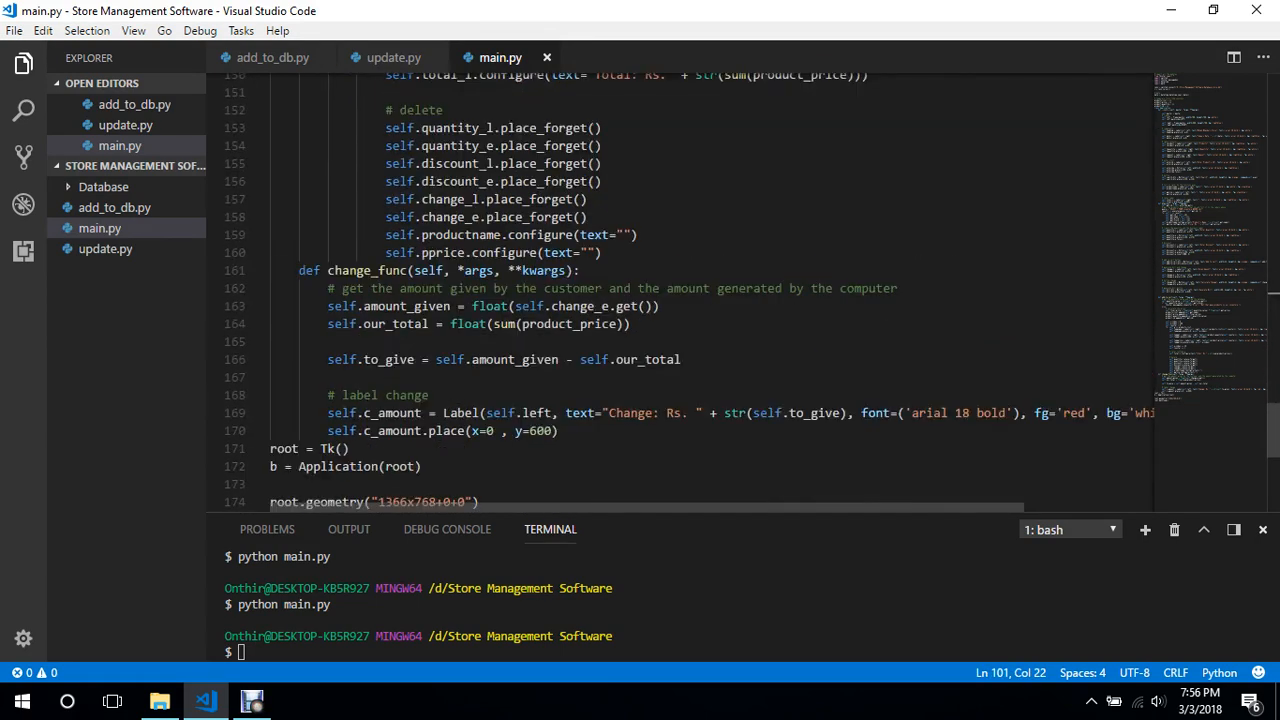
pyautogui.write('self.')
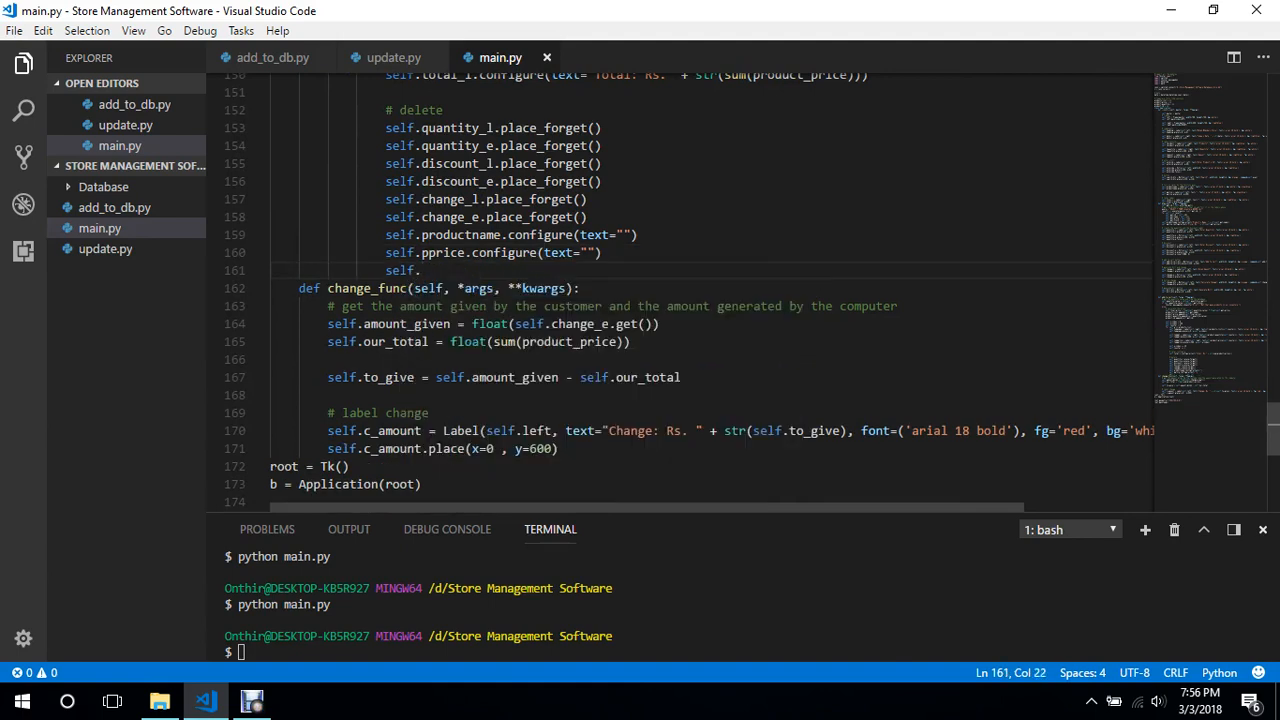
pyautogui.write('add_to_cart_btn.destro')
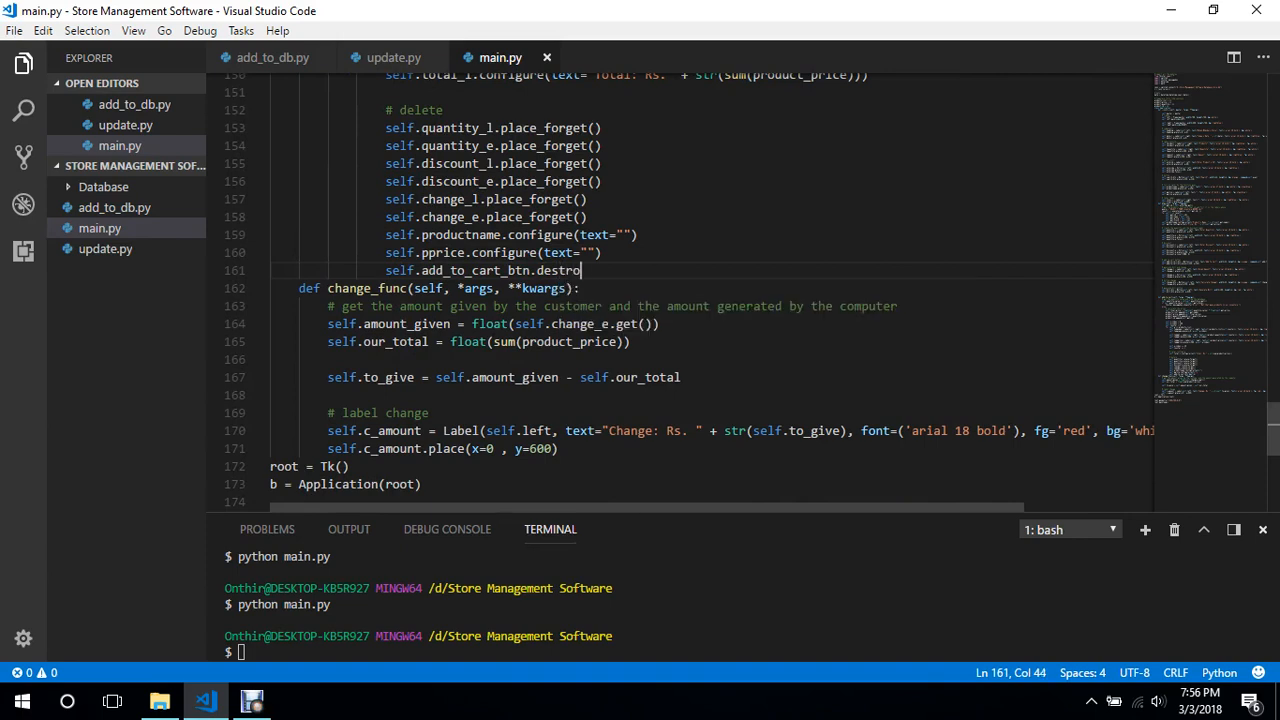
pyautogui.write('()')
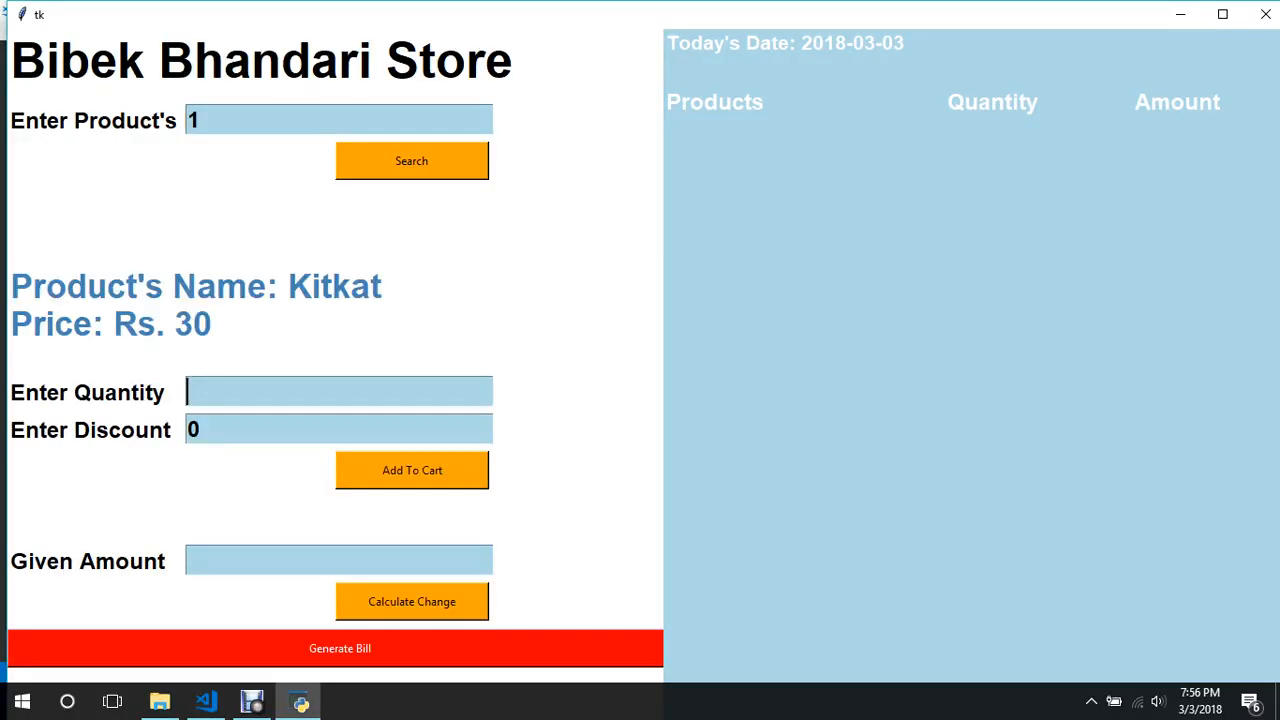
# Add two Kitkat for a Rs.60.0 total, then search product 2 to find Batteries at Rs. 10.
pyautogui.click(412, 470)
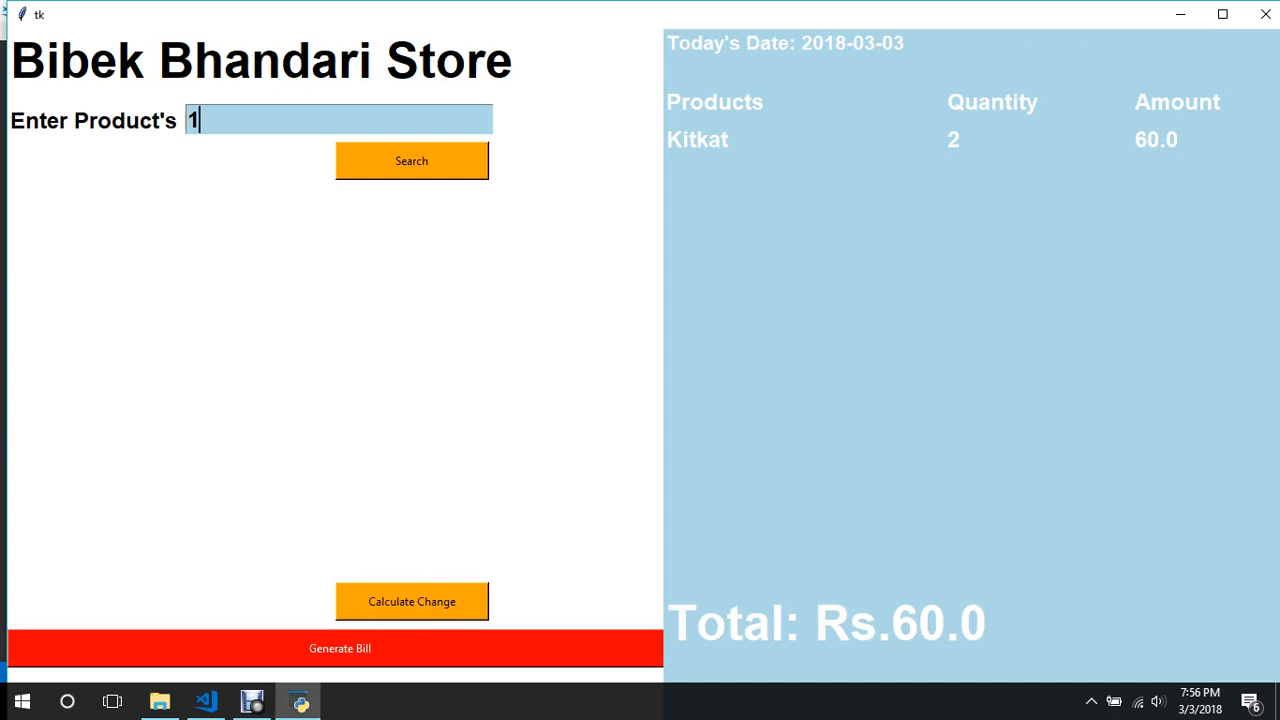
pyautogui.click(412, 160)
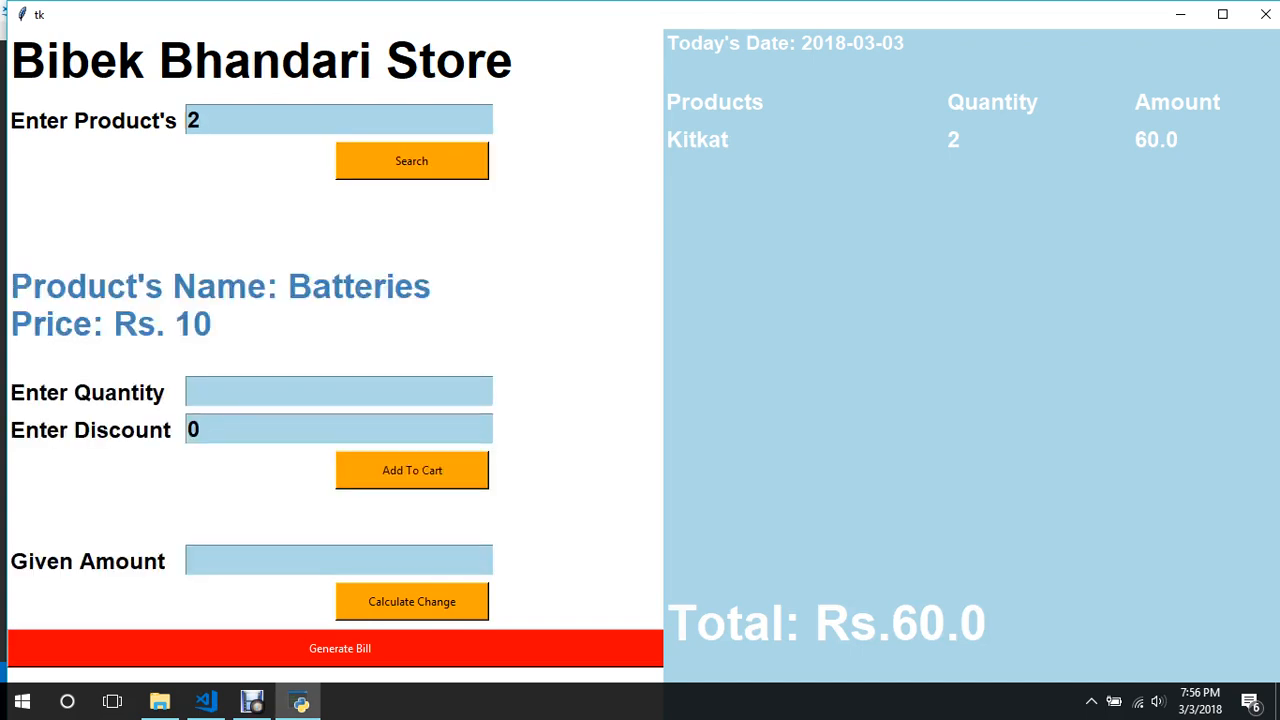
pyautogui.click(412, 470)
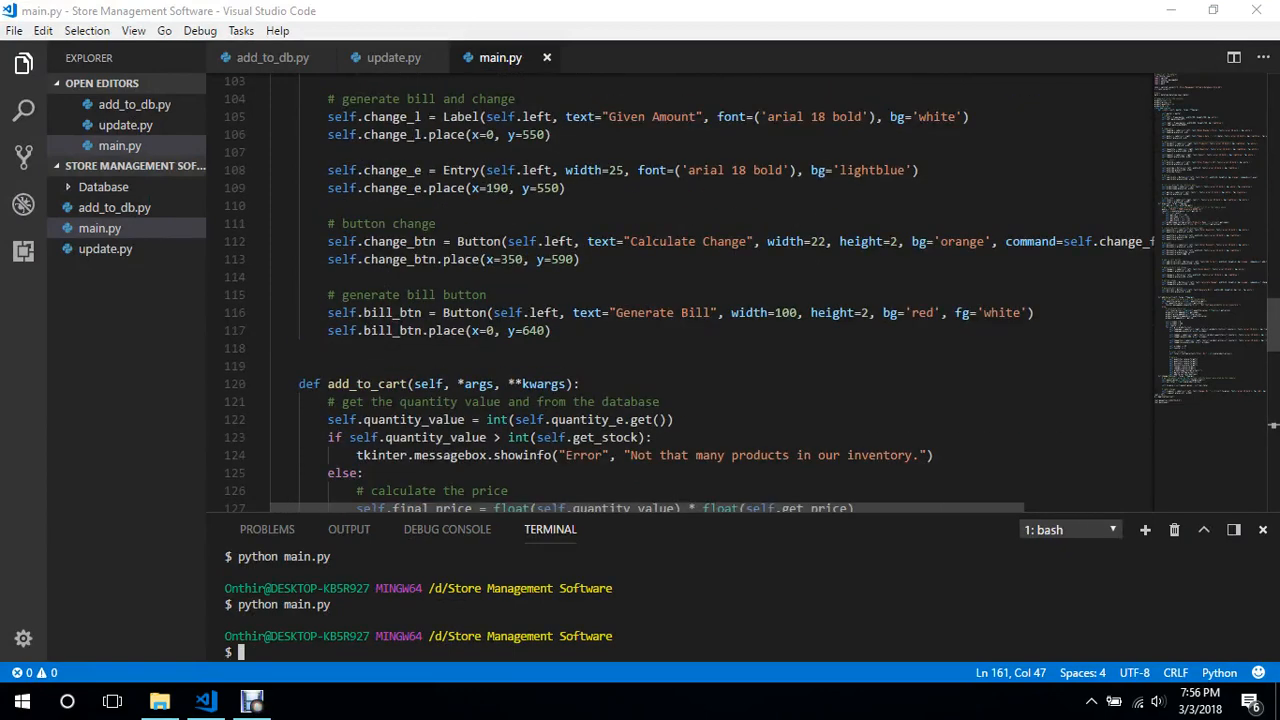
# Add self.change_btn.destroy() followed by an "# autofocus" comment line.
pyautogui.scroll(-3)
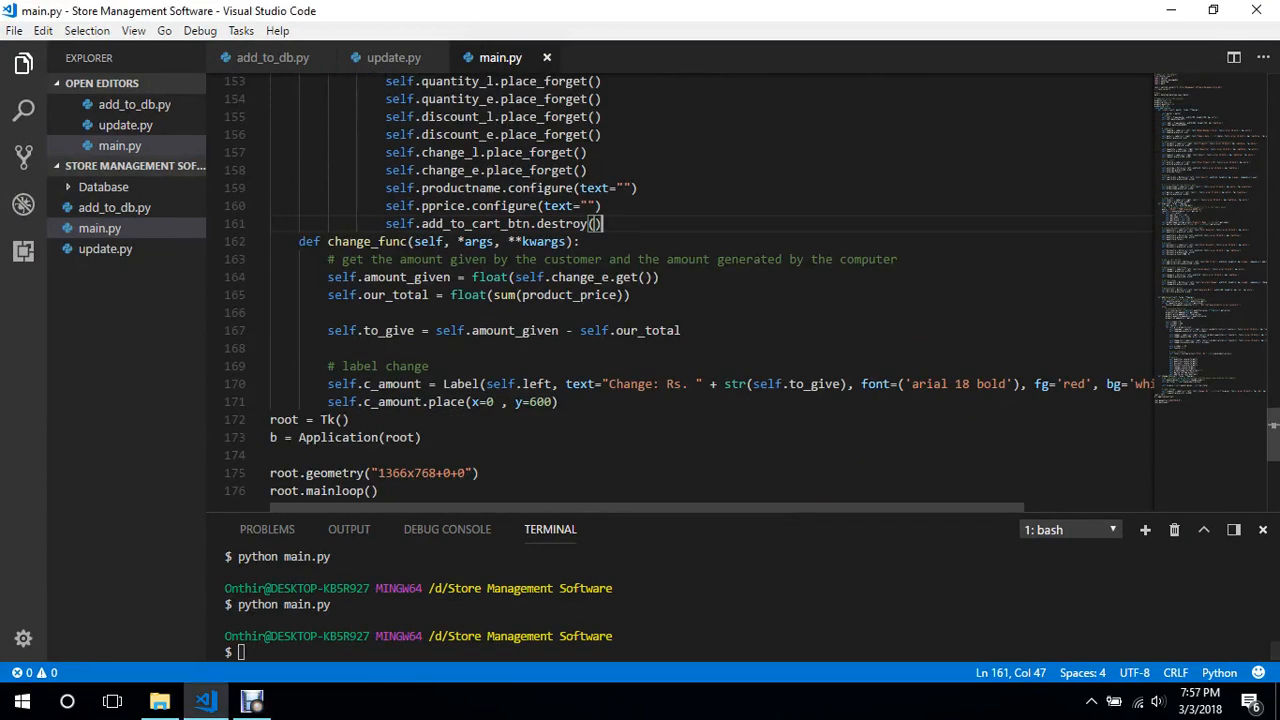
pyautogui.write('self.change_btn.destroy')
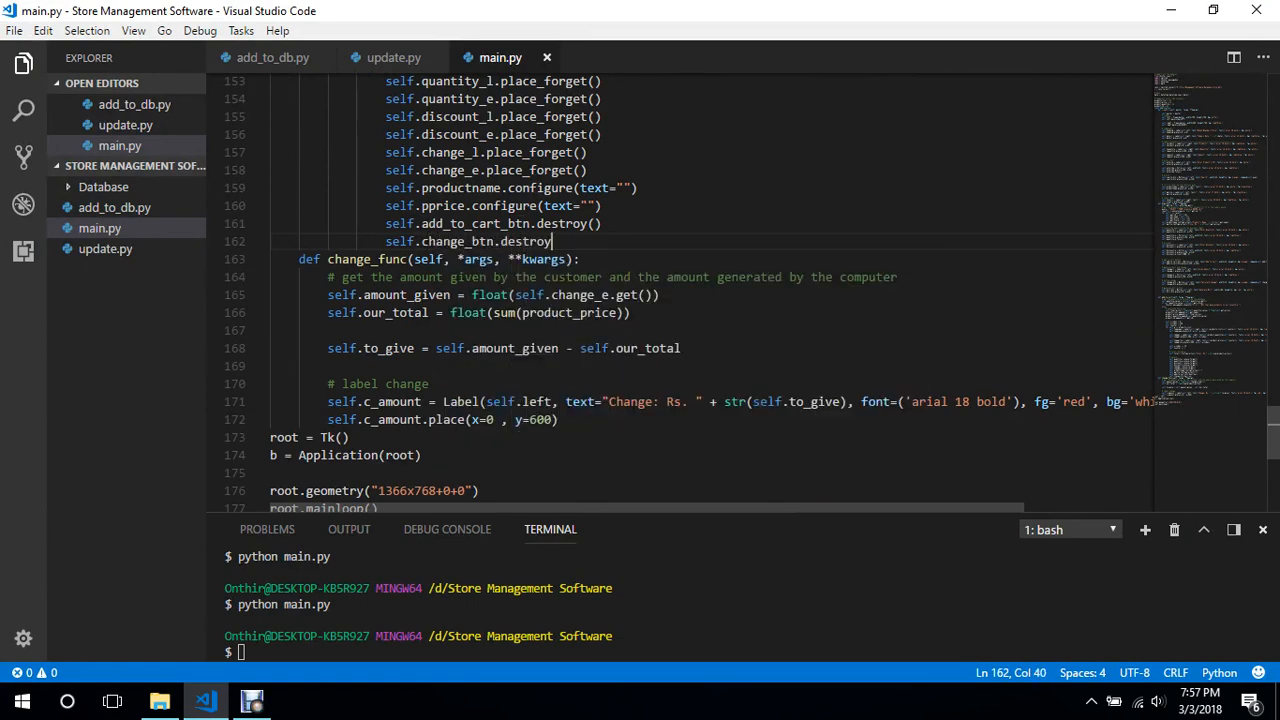
pyautogui.write('()')
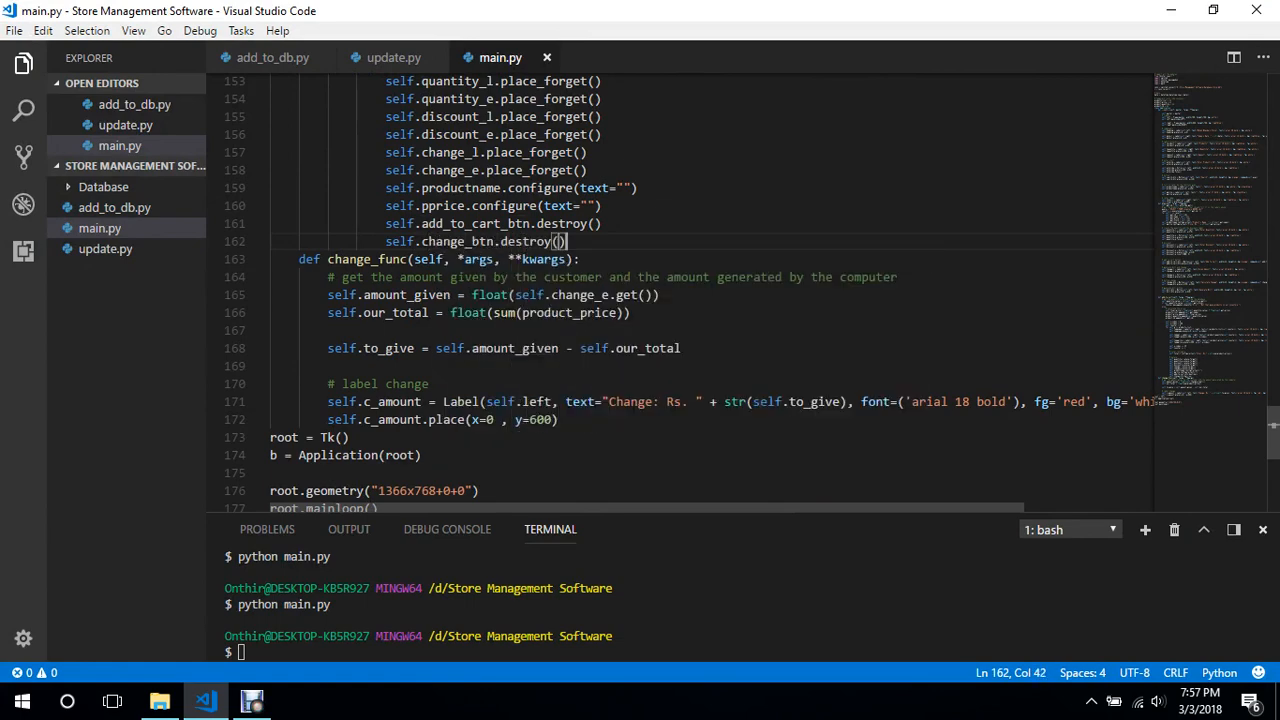
pyautogui.press('Enter')
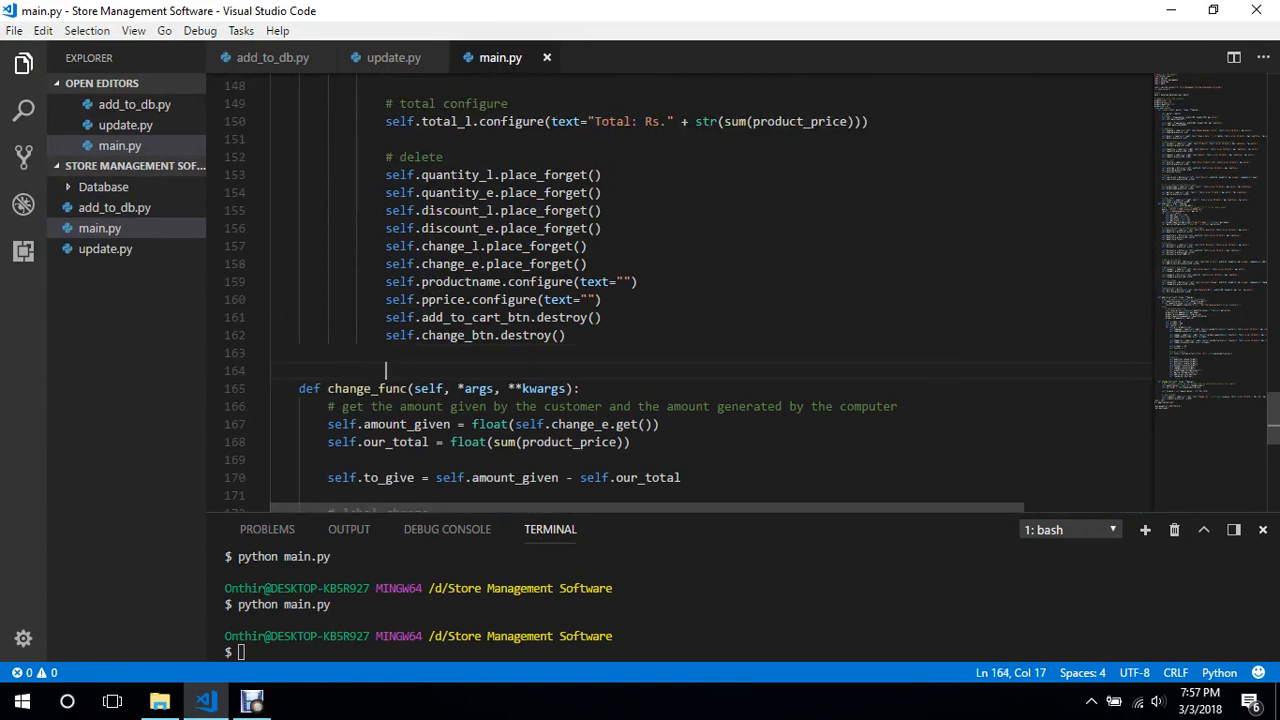
pyautogui.write('# autofocu')
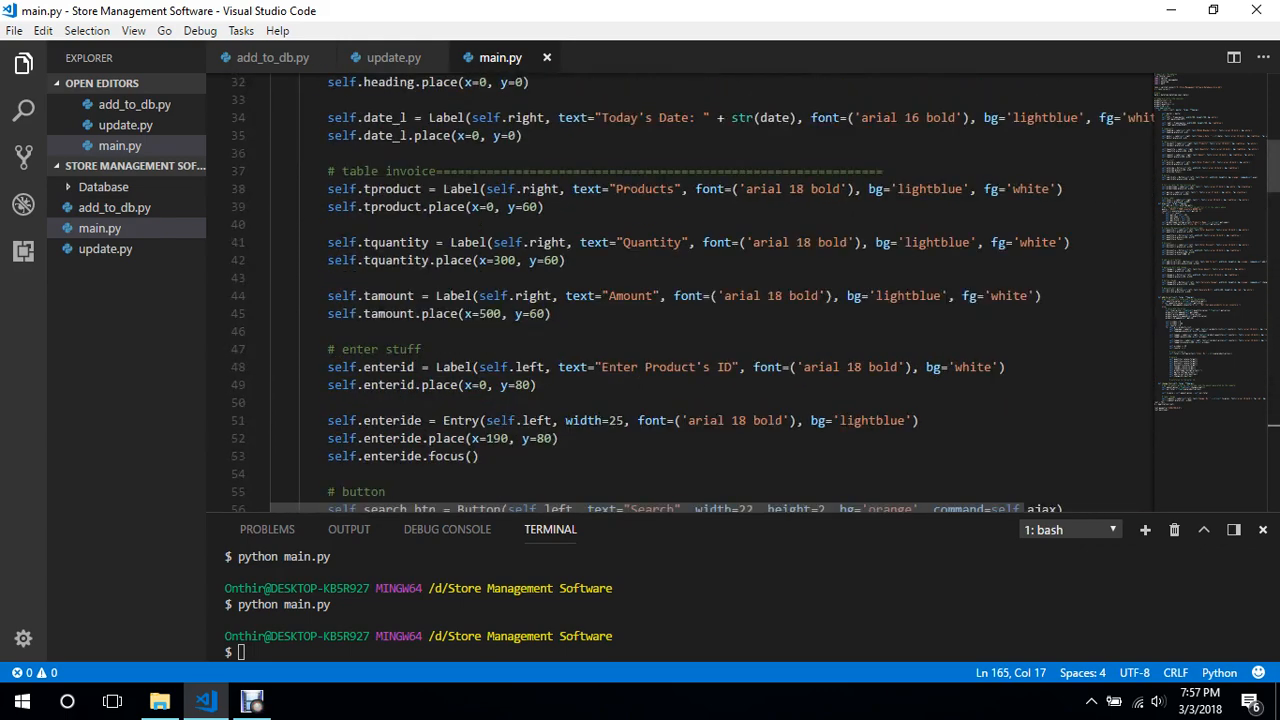
# Add self.enteride.focus() and self.enteride.delete(0, END) to refocus and empty the ID entry.
pyautogui.scroll(-3)
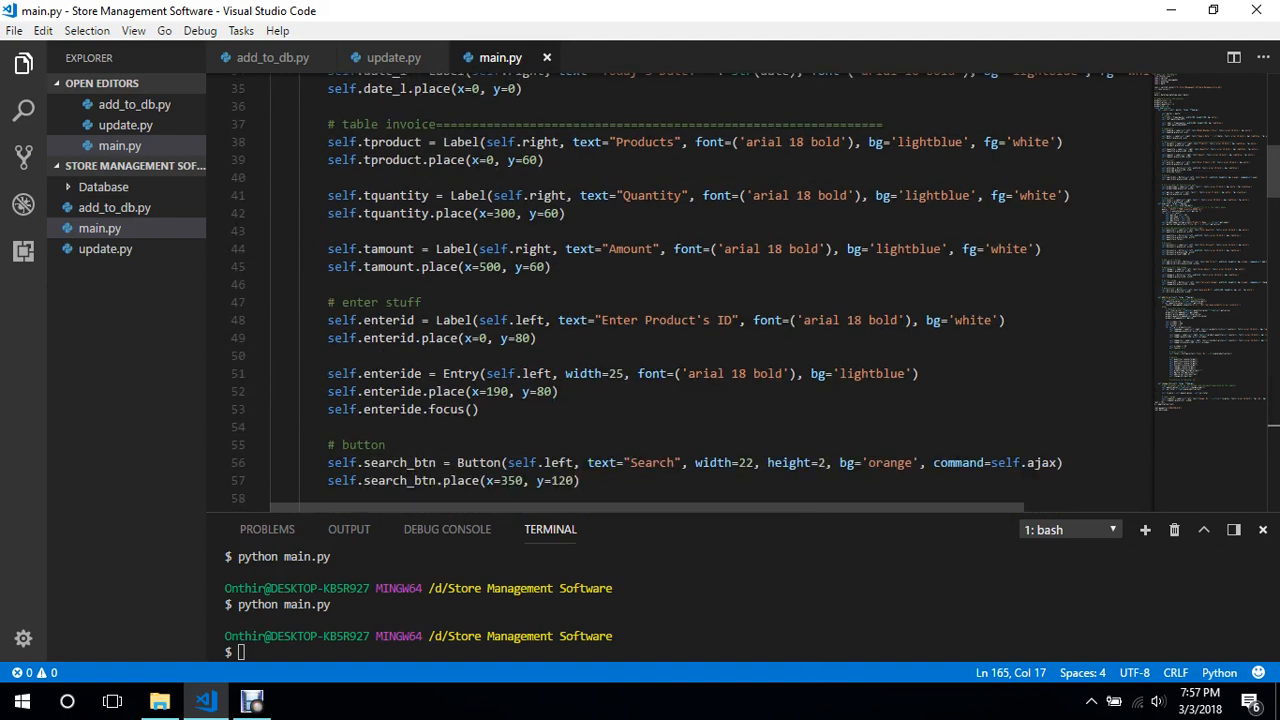
pyautogui.scroll(-3)
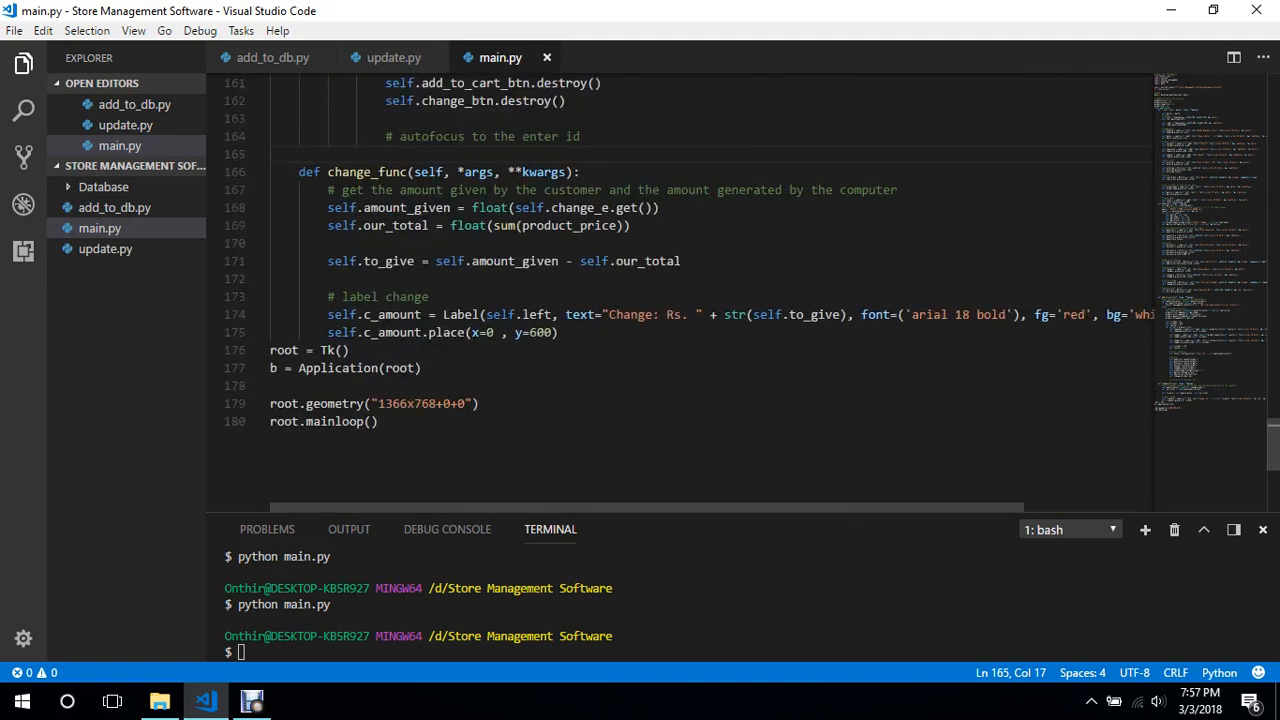
pyautogui.write('self.enteride.')
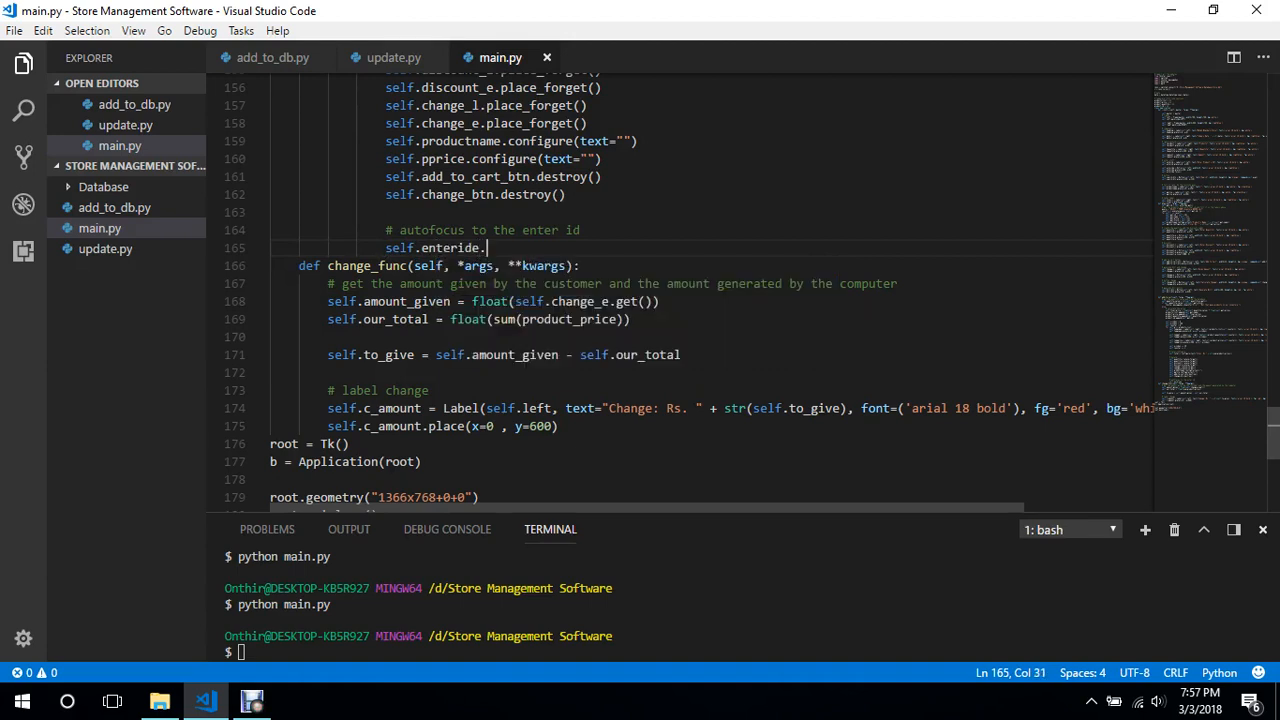
pyautogui.write('focus')
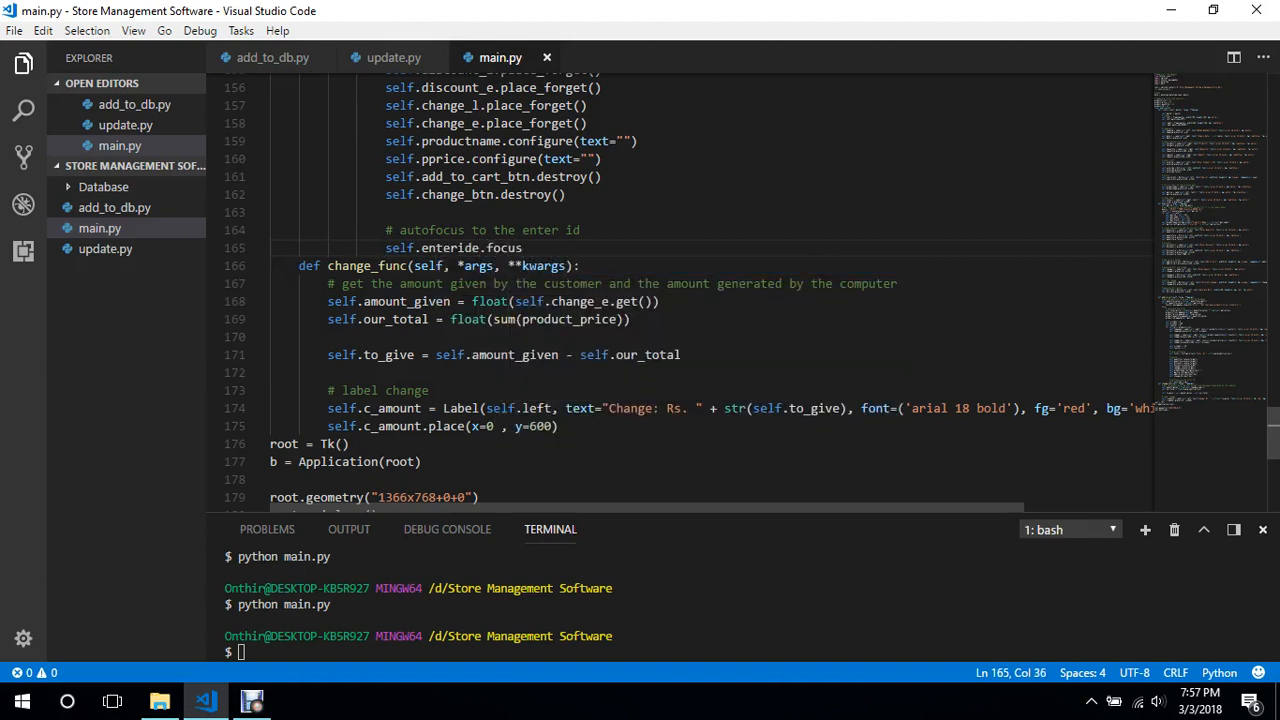
pyautogui.press('enter')
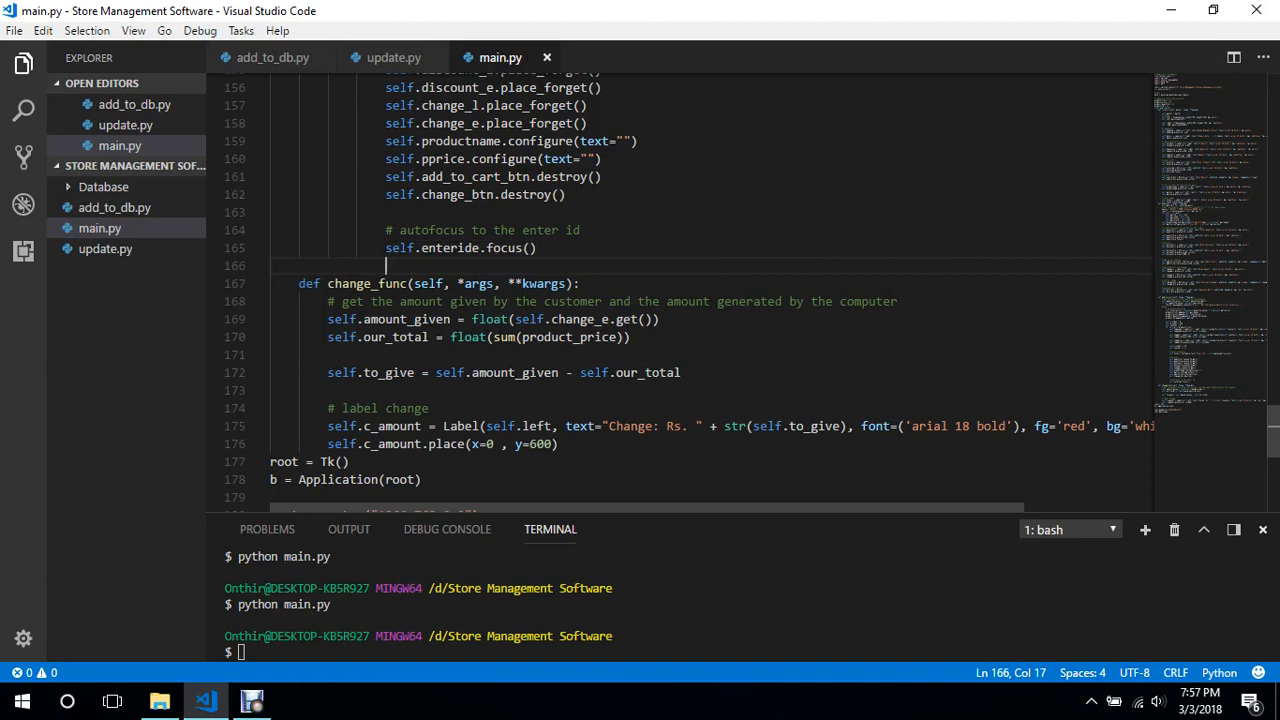
pyautogui.write('self.')
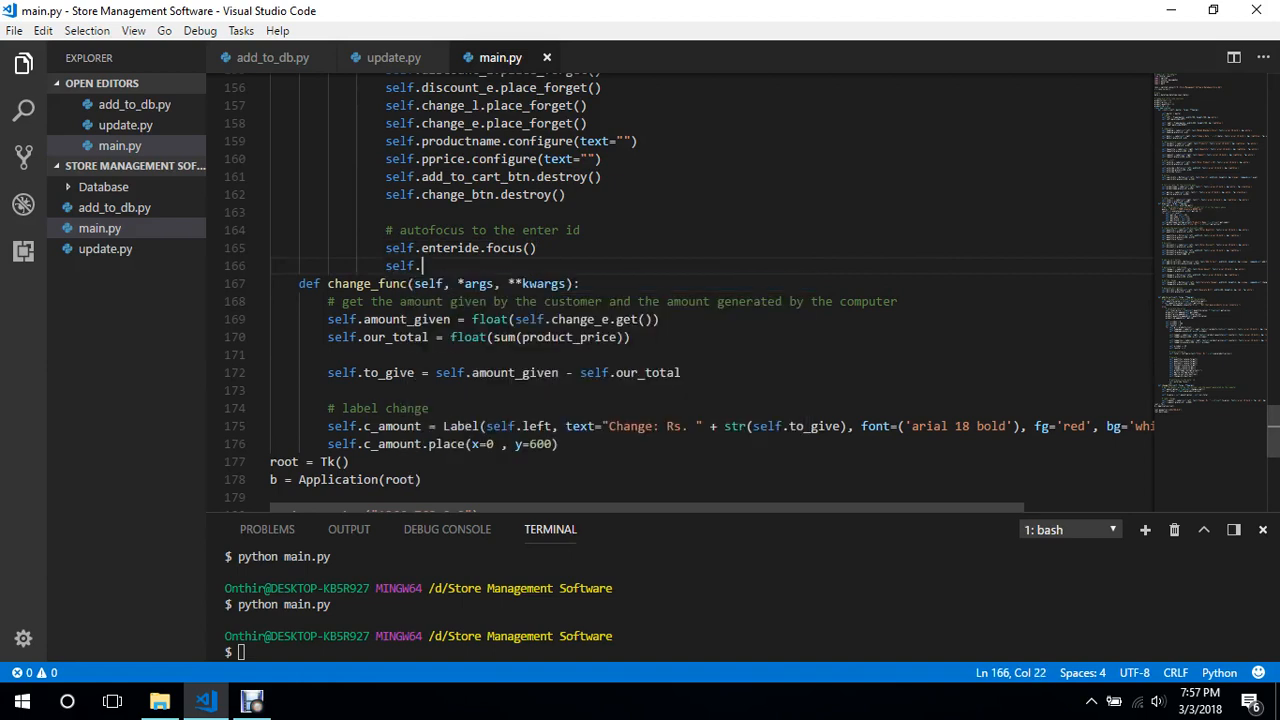
pyautogui.write('enteride')
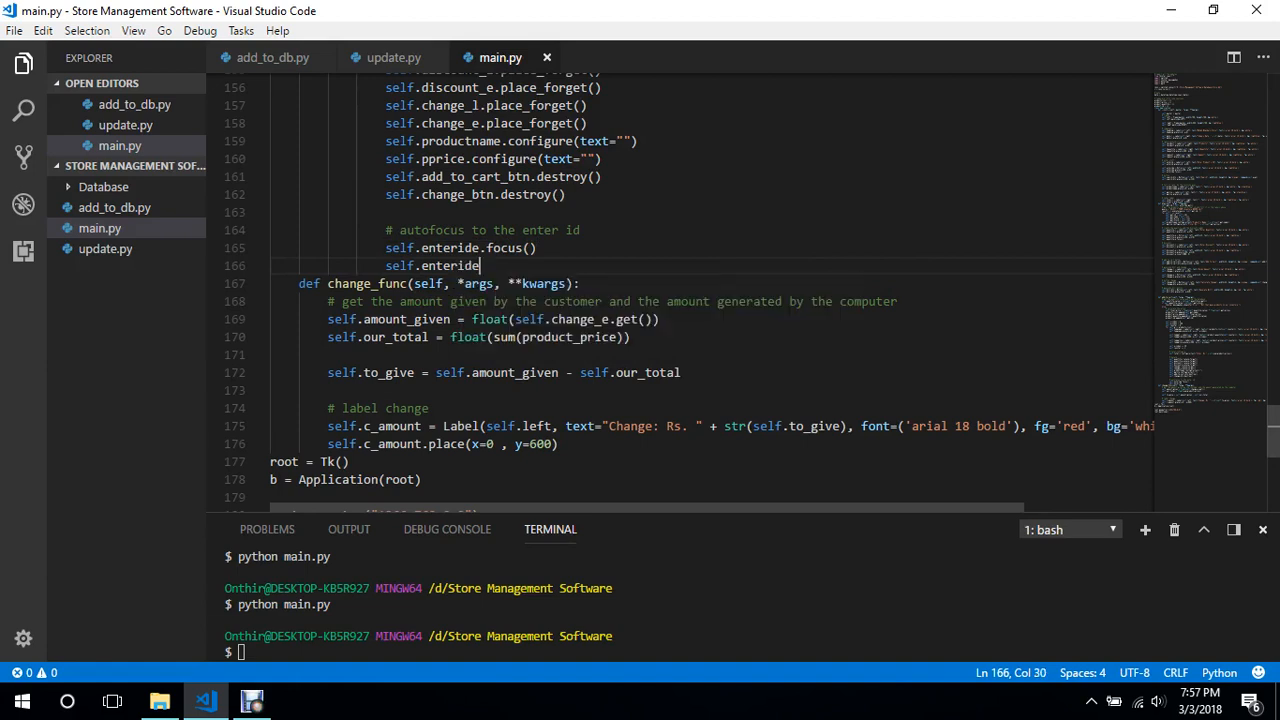
pyautogui.write('.delete()')
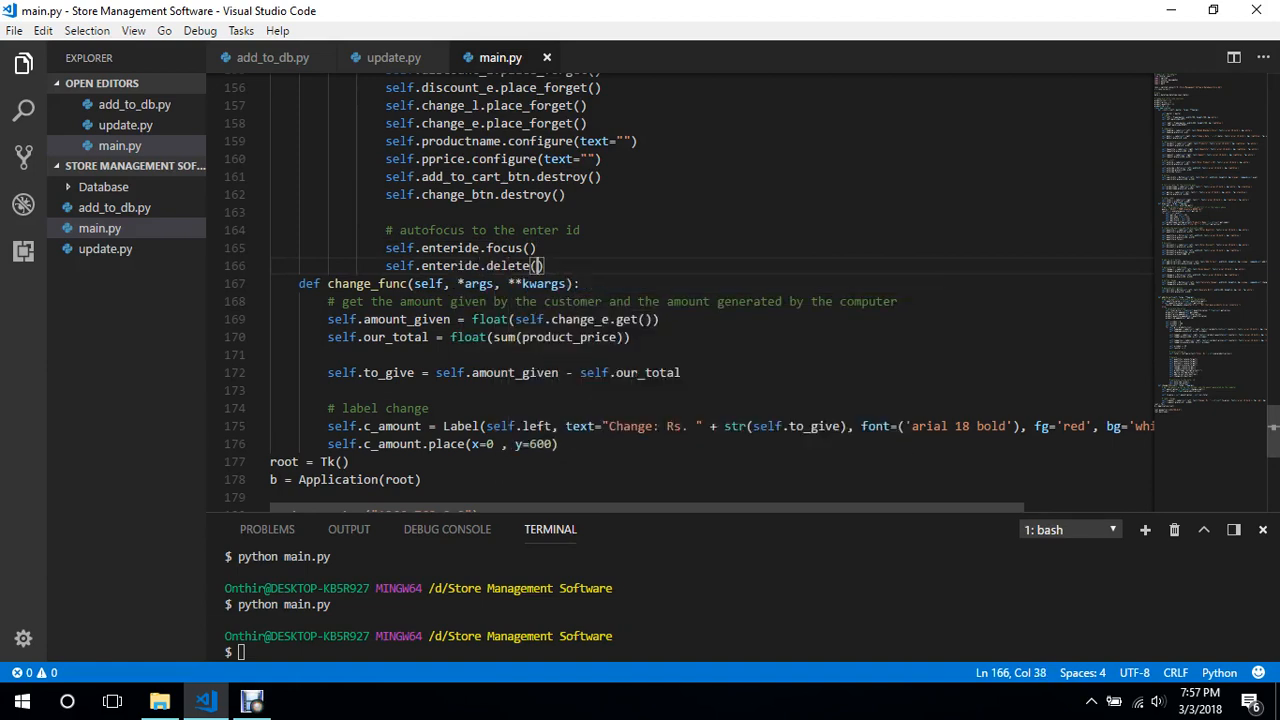
pyautogui.write('0, END')
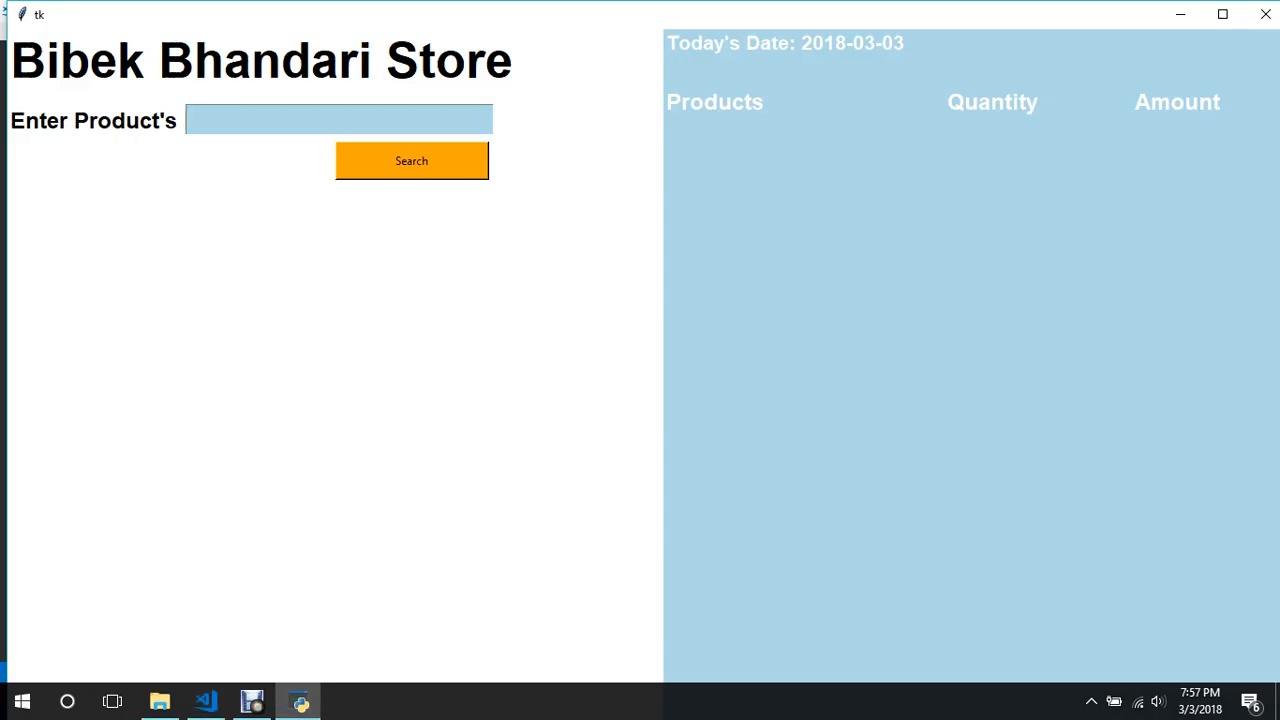
# Search and add products 1, 2 and 3 (Kitkat, Batteries, Sandals) reaching a Rs.690.0 cart total.
pyautogui.click(412, 160)
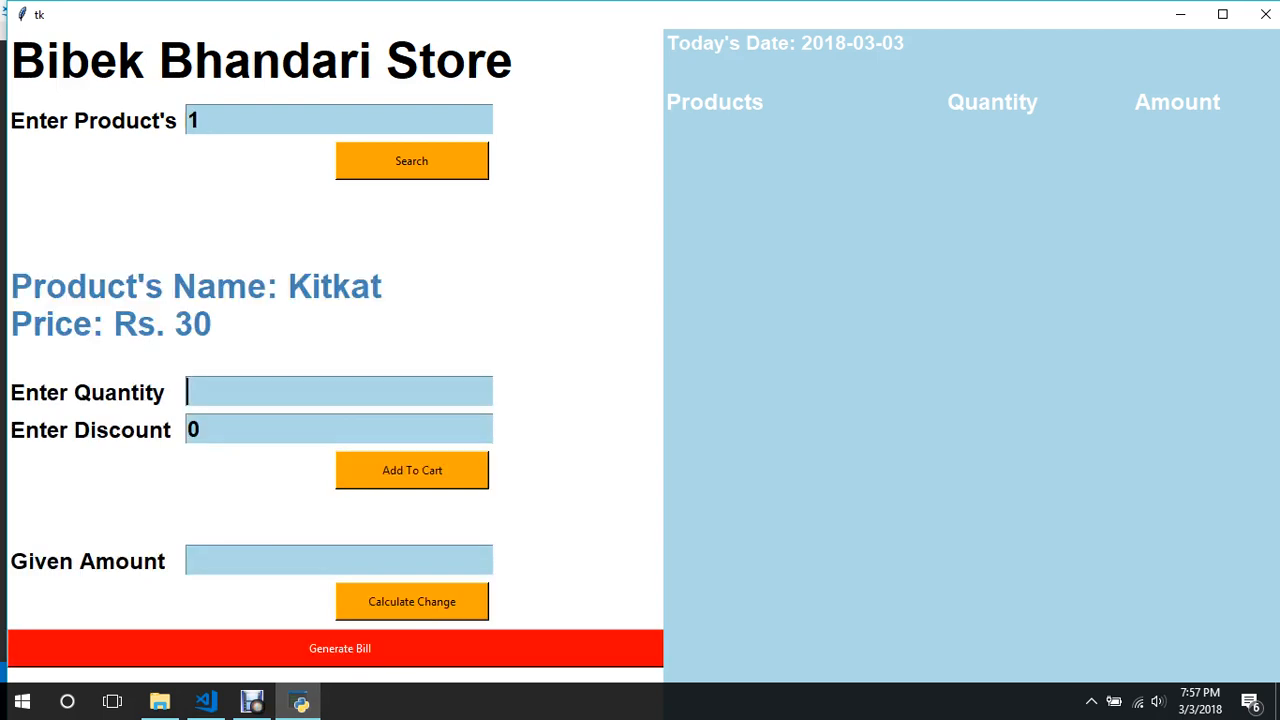
pyautogui.click(412, 470)
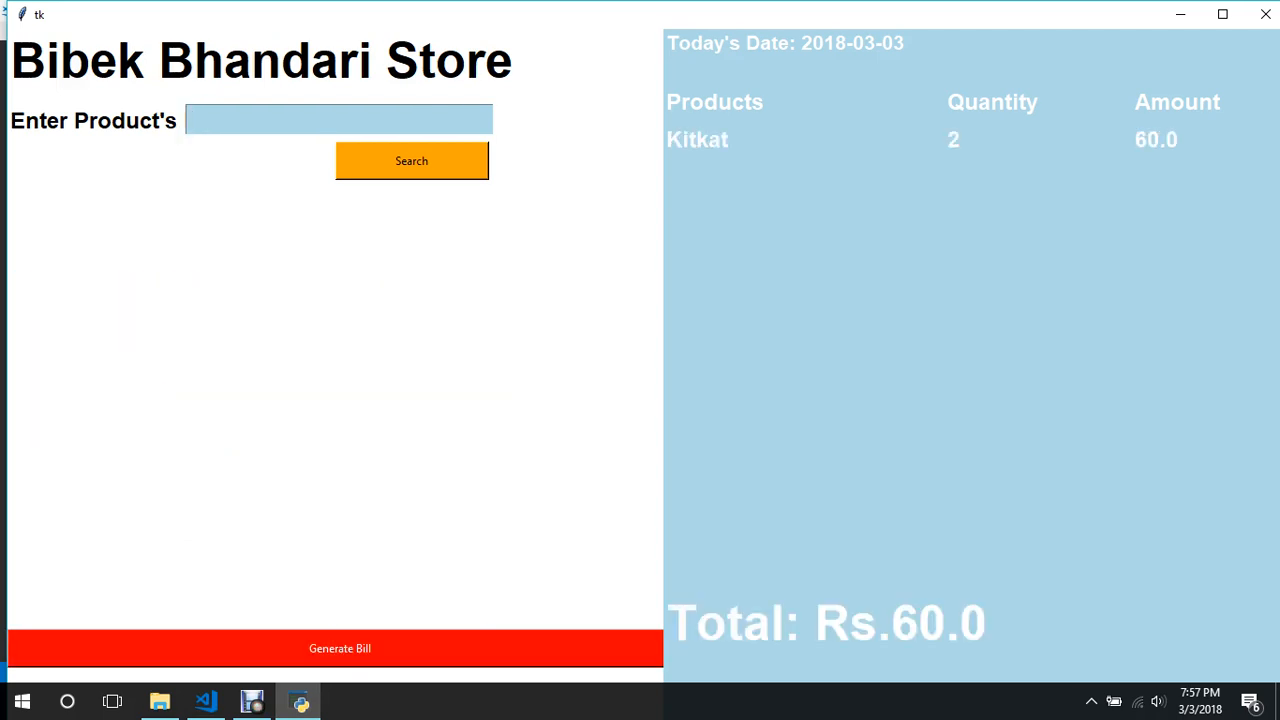
pyautogui.click(338, 120)
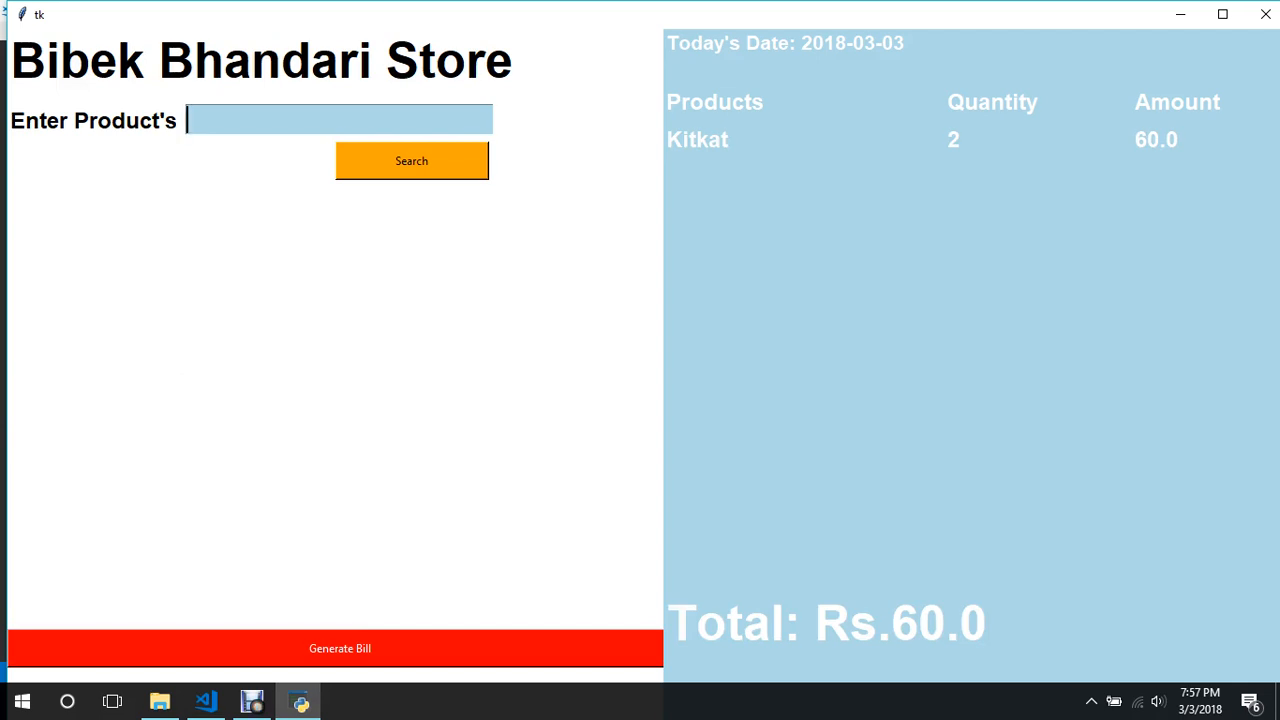
pyautogui.click(412, 160)
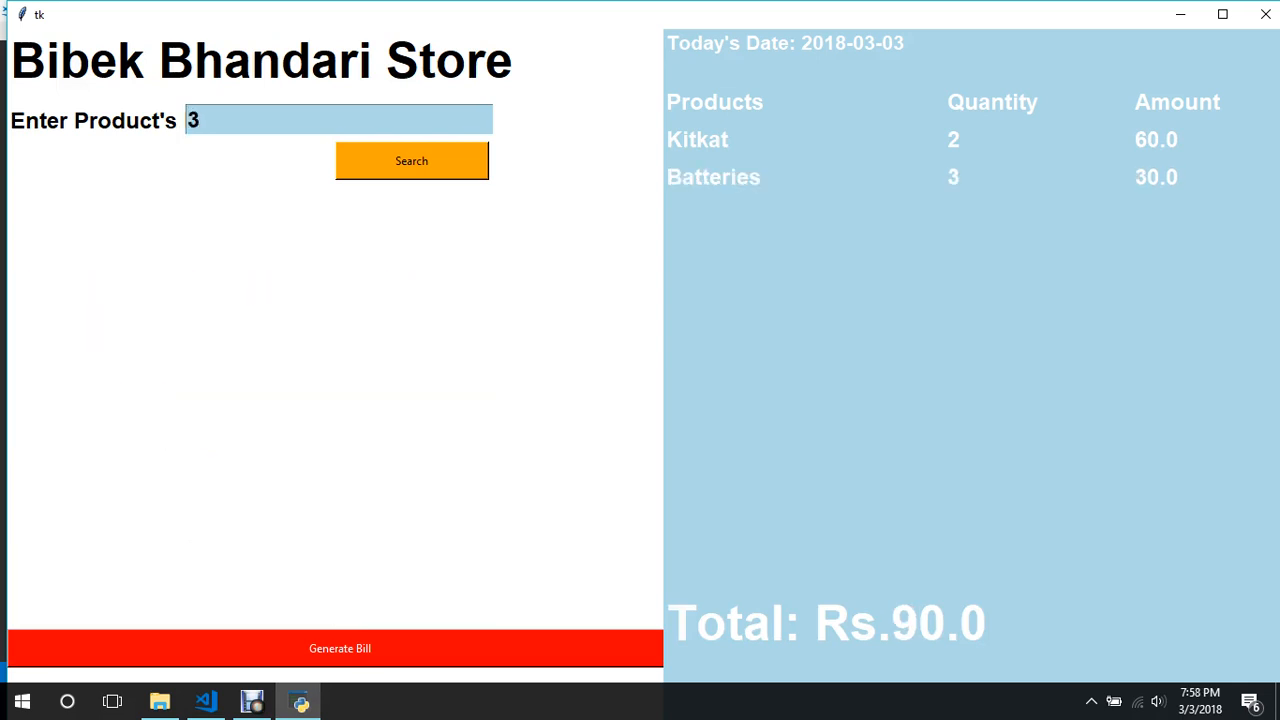
pyautogui.click(412, 160)
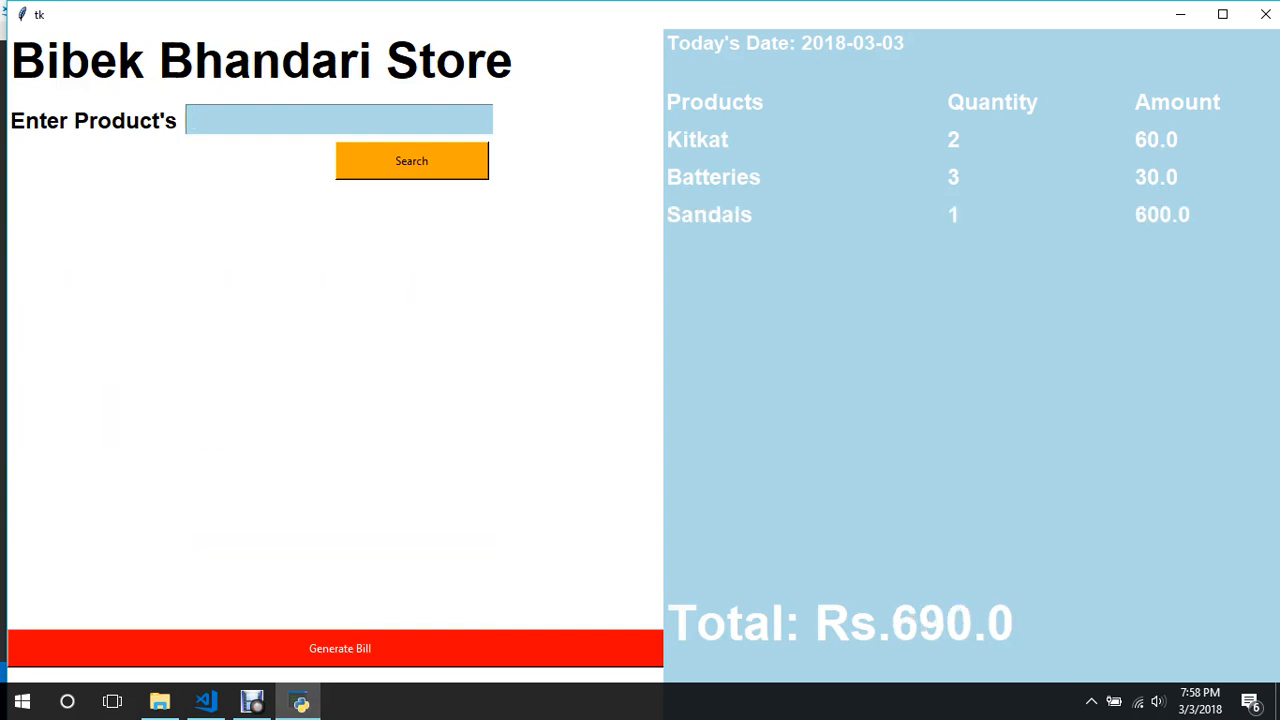
pyautogui.click(338, 120)
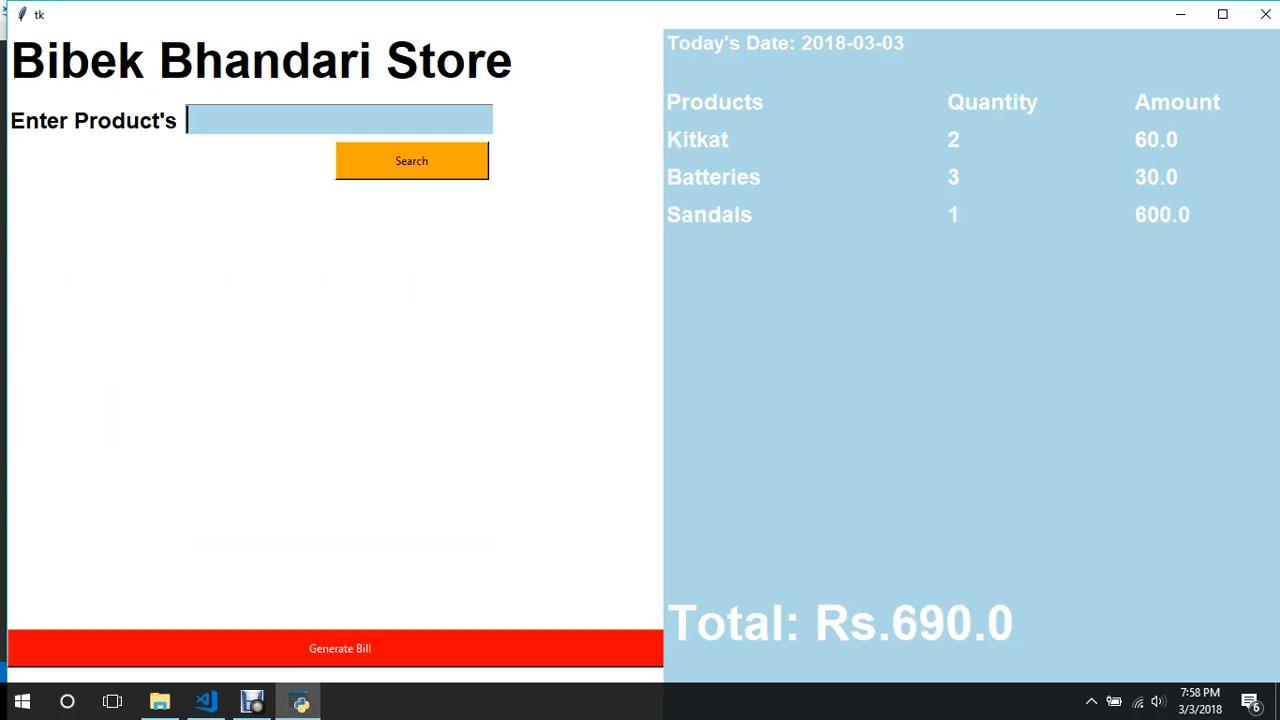